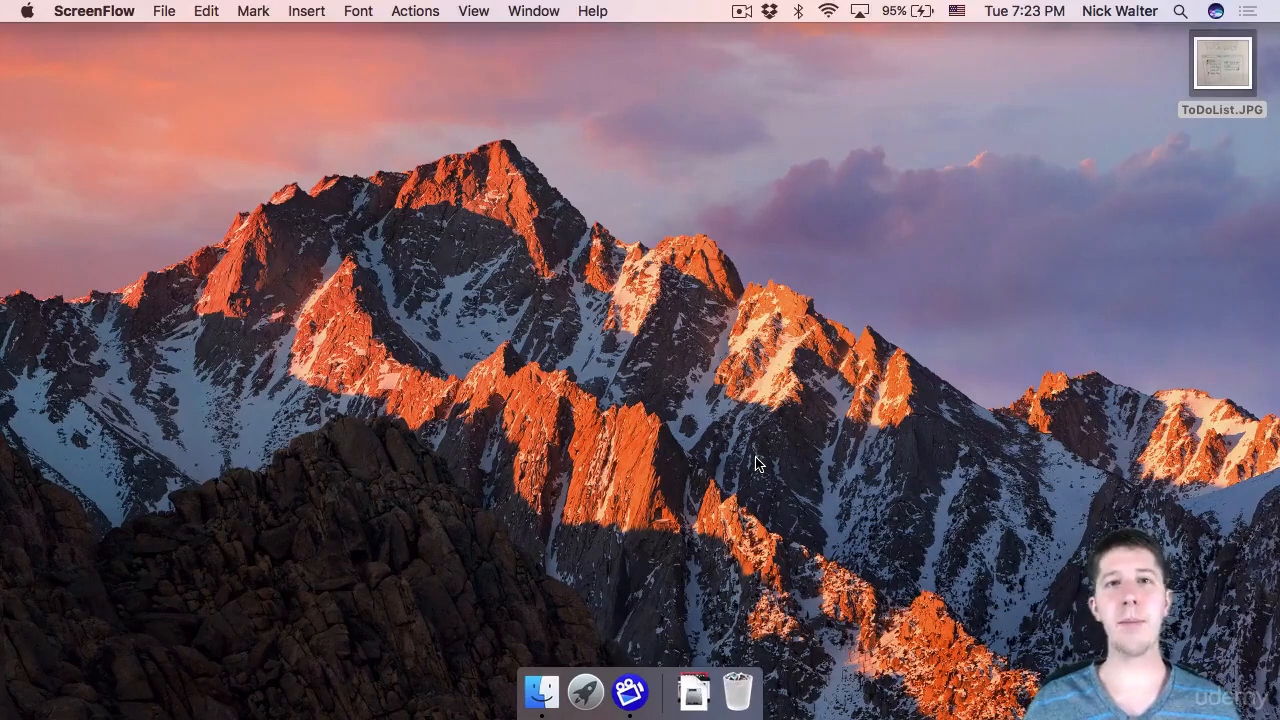
mouse_move(1178, 82)
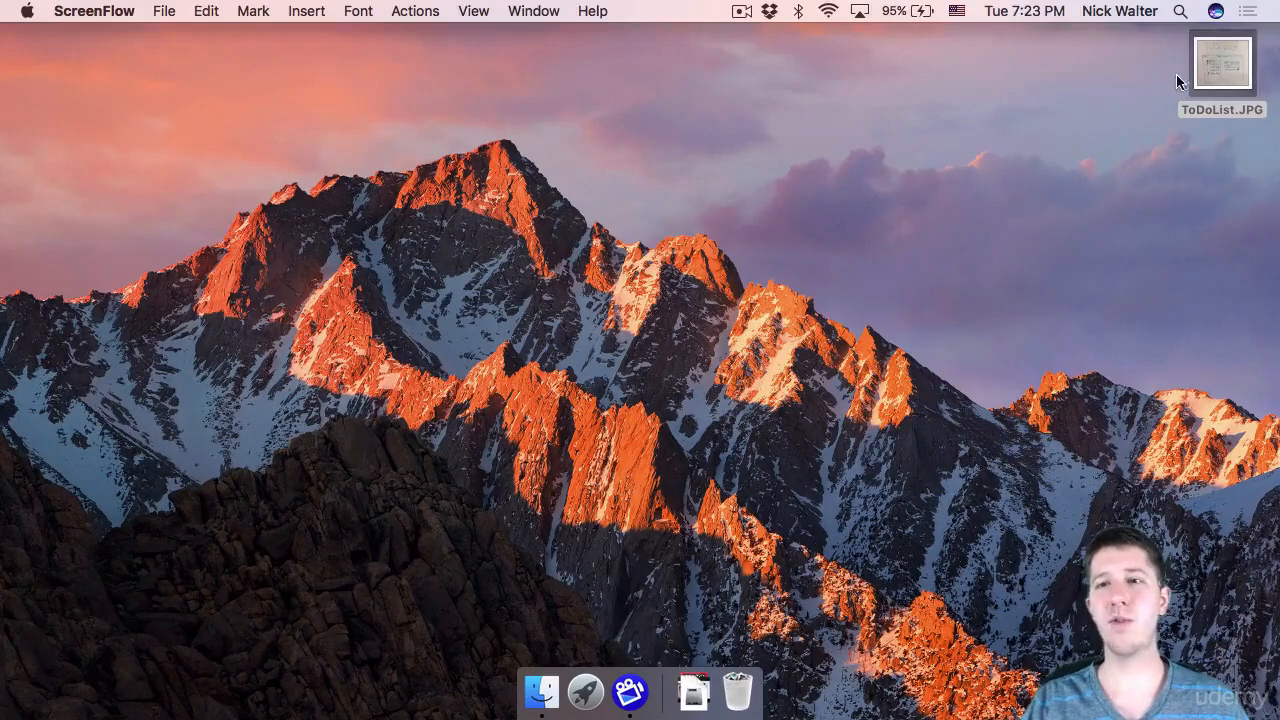
Step: Open the ToDoList.JPG sketch in Preview, centre it, and search Spotlight for xcode
double_click(1221, 63)
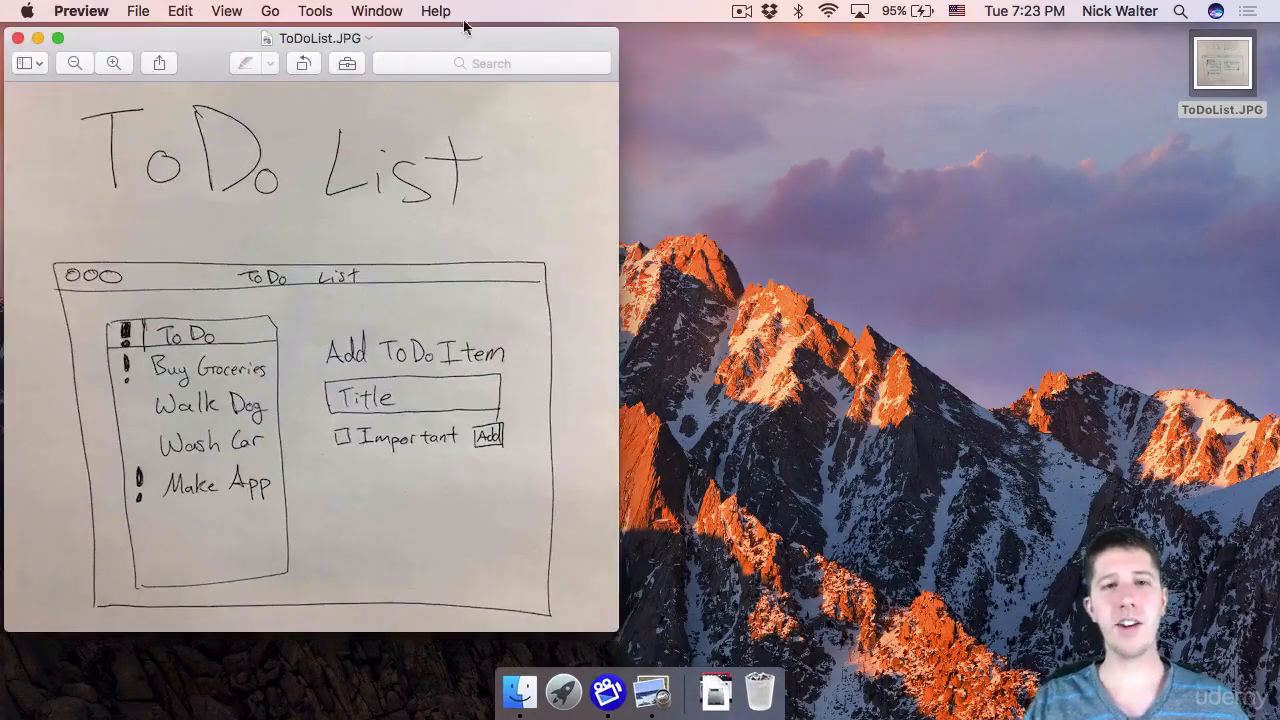
drag(322, 37, 622, 33)
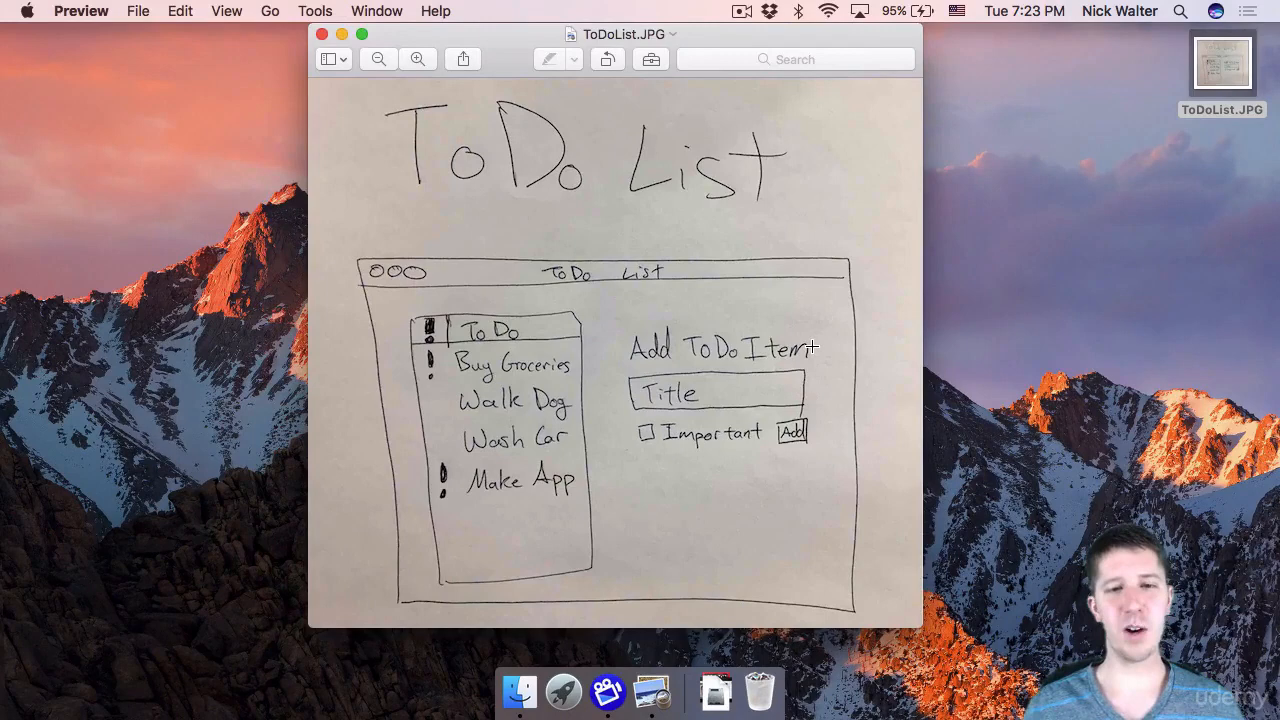
mouse_move(428, 366)
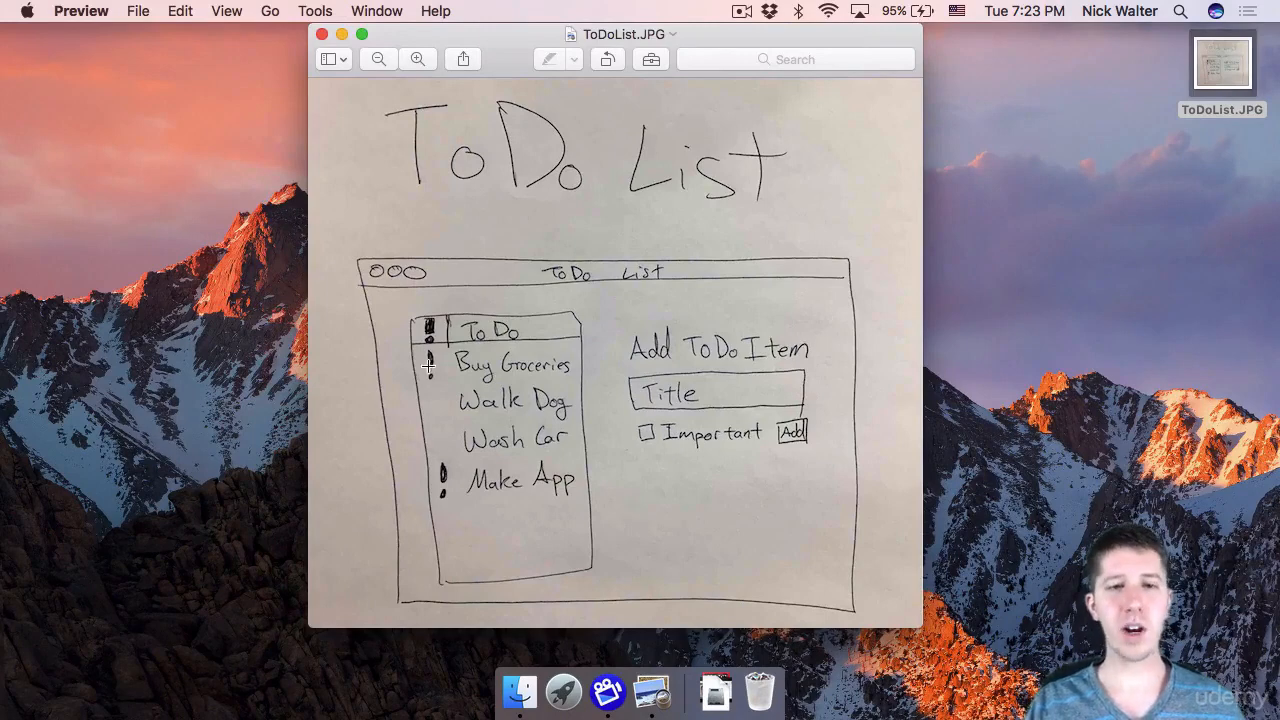
mouse_move(518, 380)
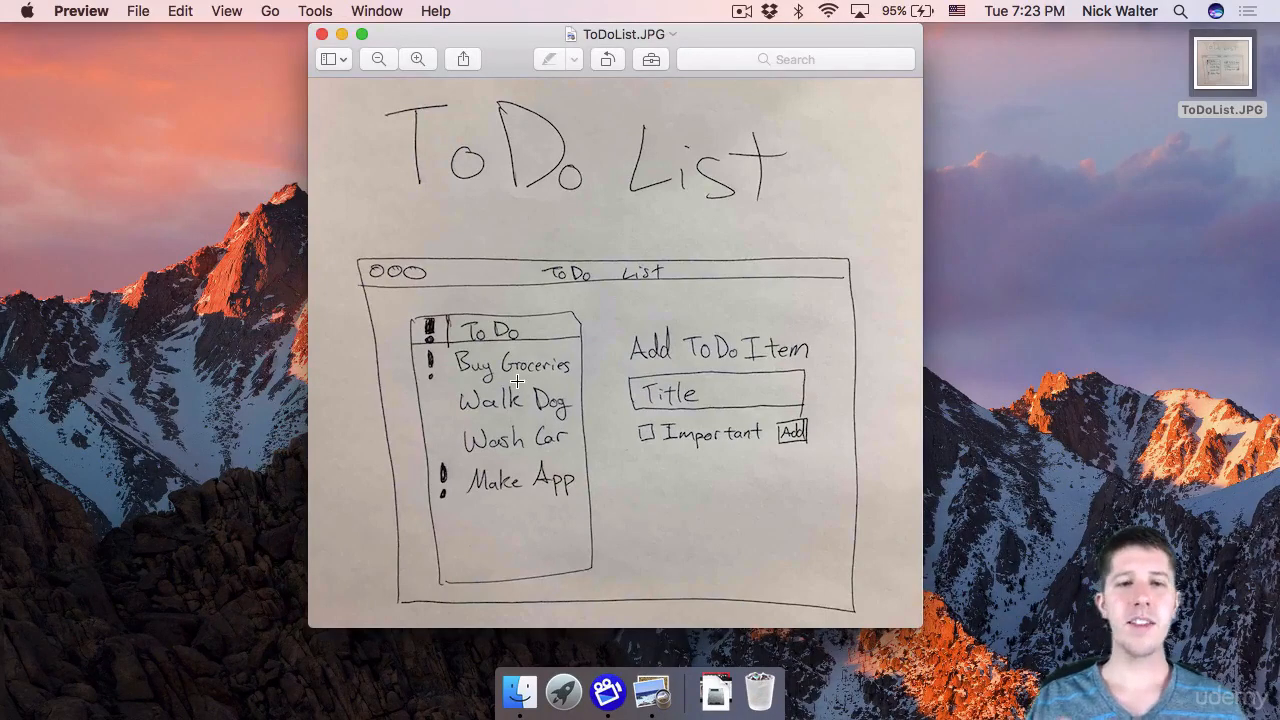
mouse_move(413, 337)
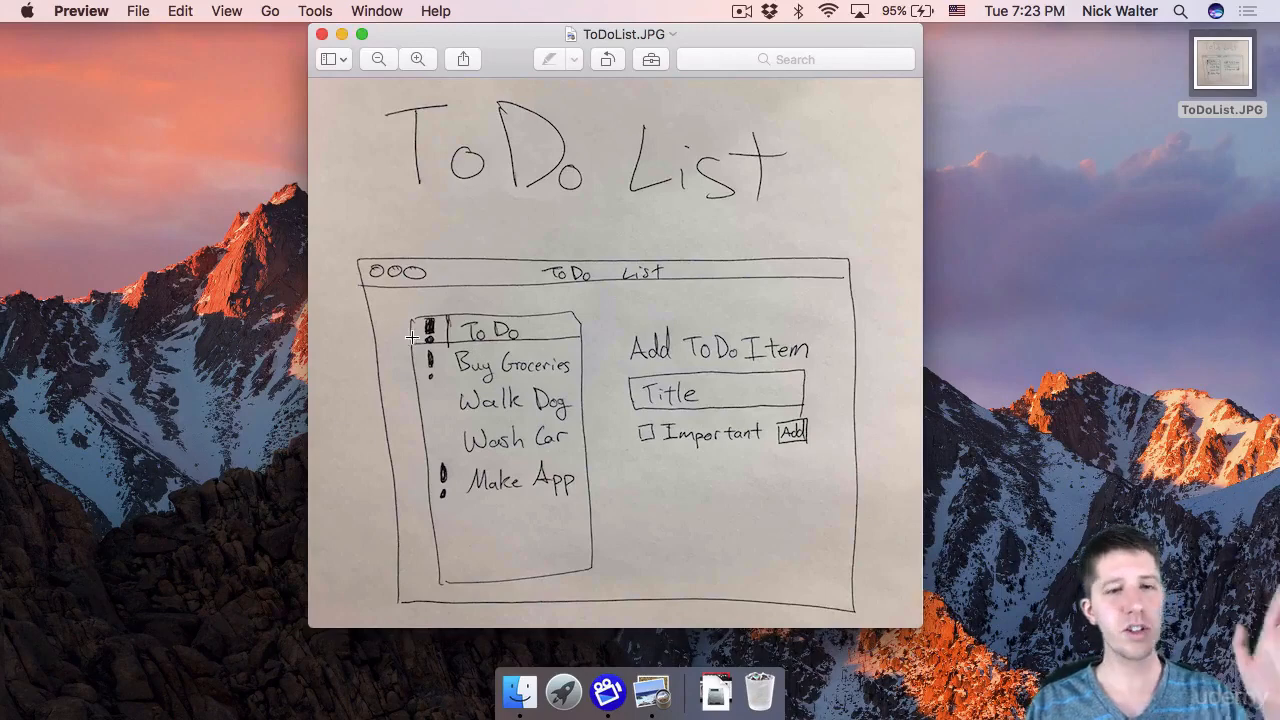
mouse_move(500, 477)
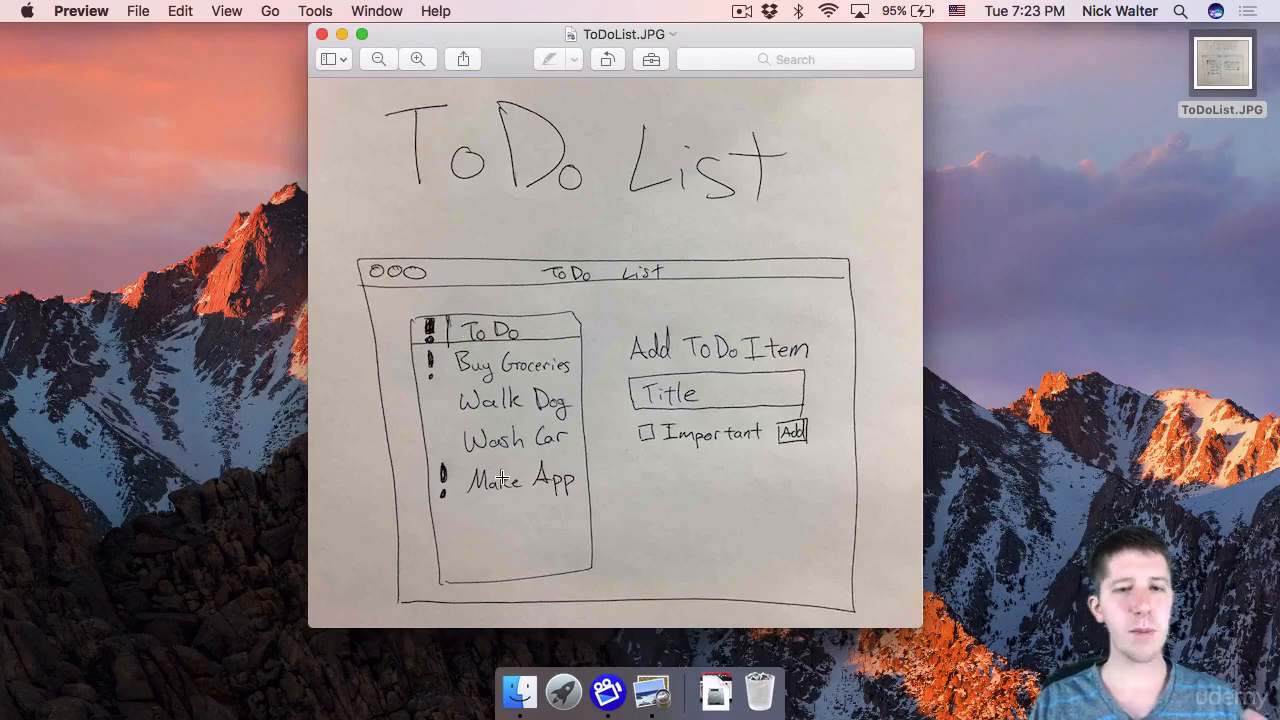
mouse_move(485, 390)
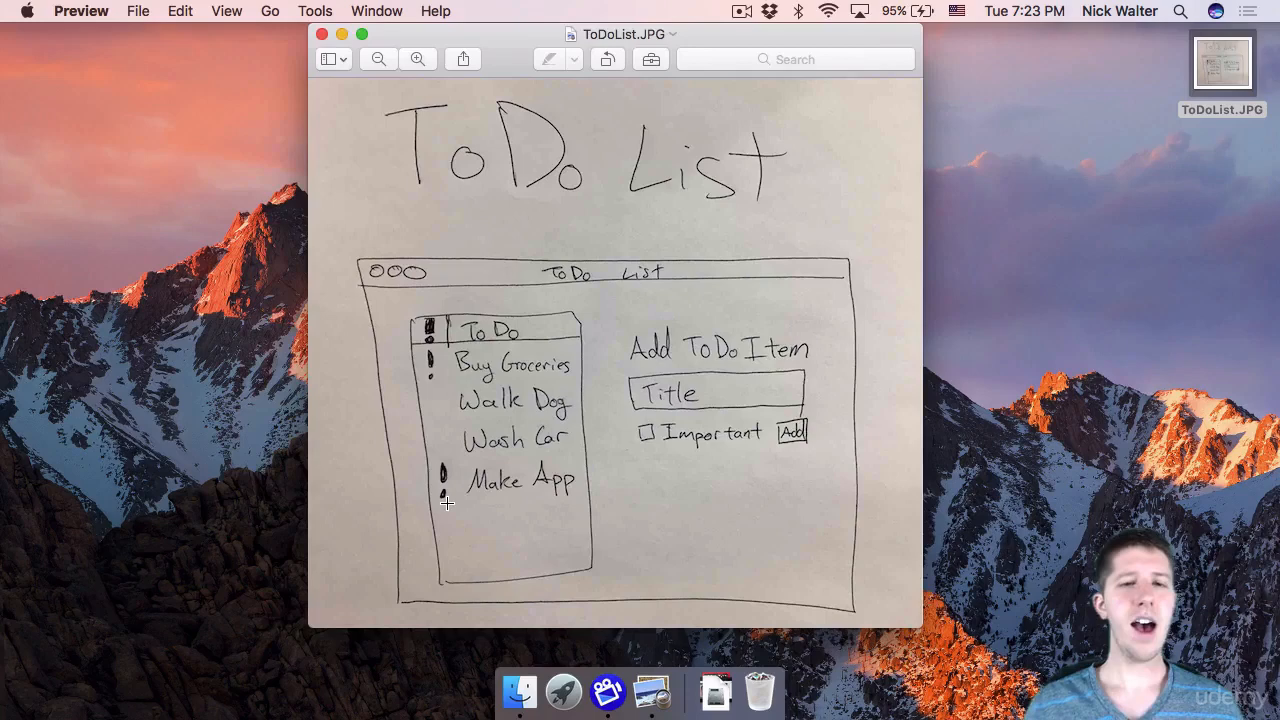
mouse_move(876, 382)
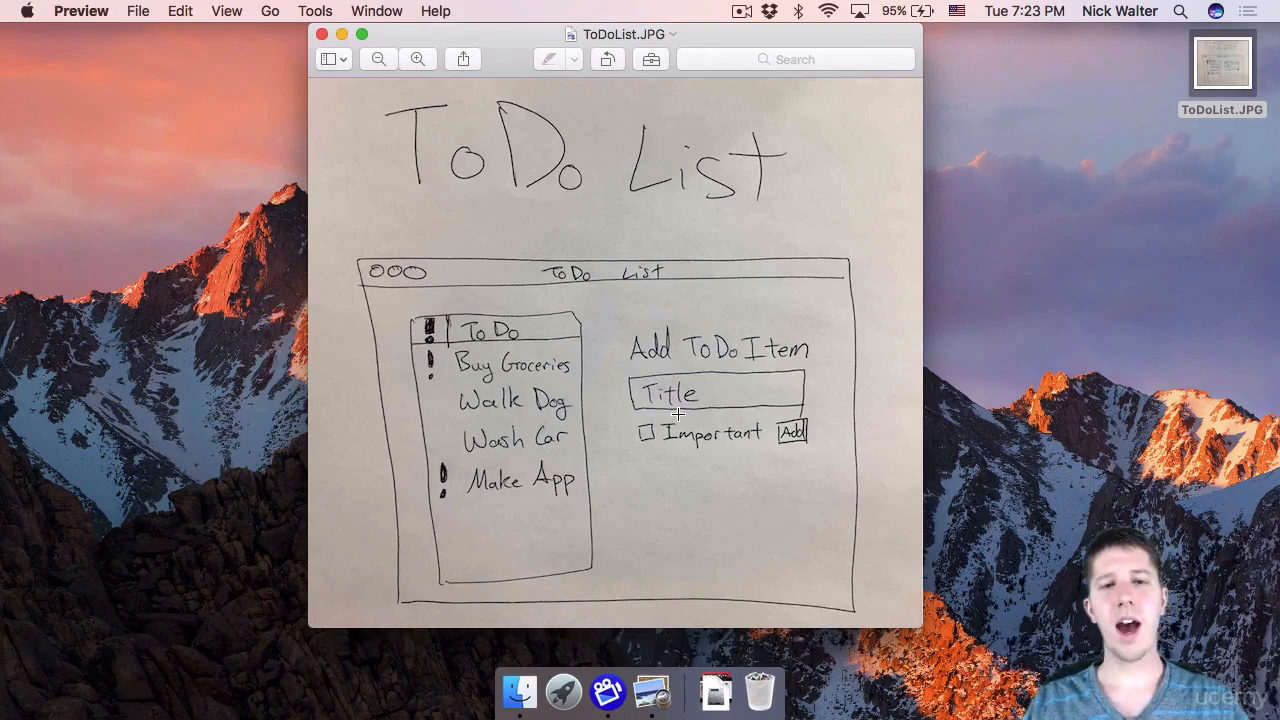
mouse_move(638, 357)
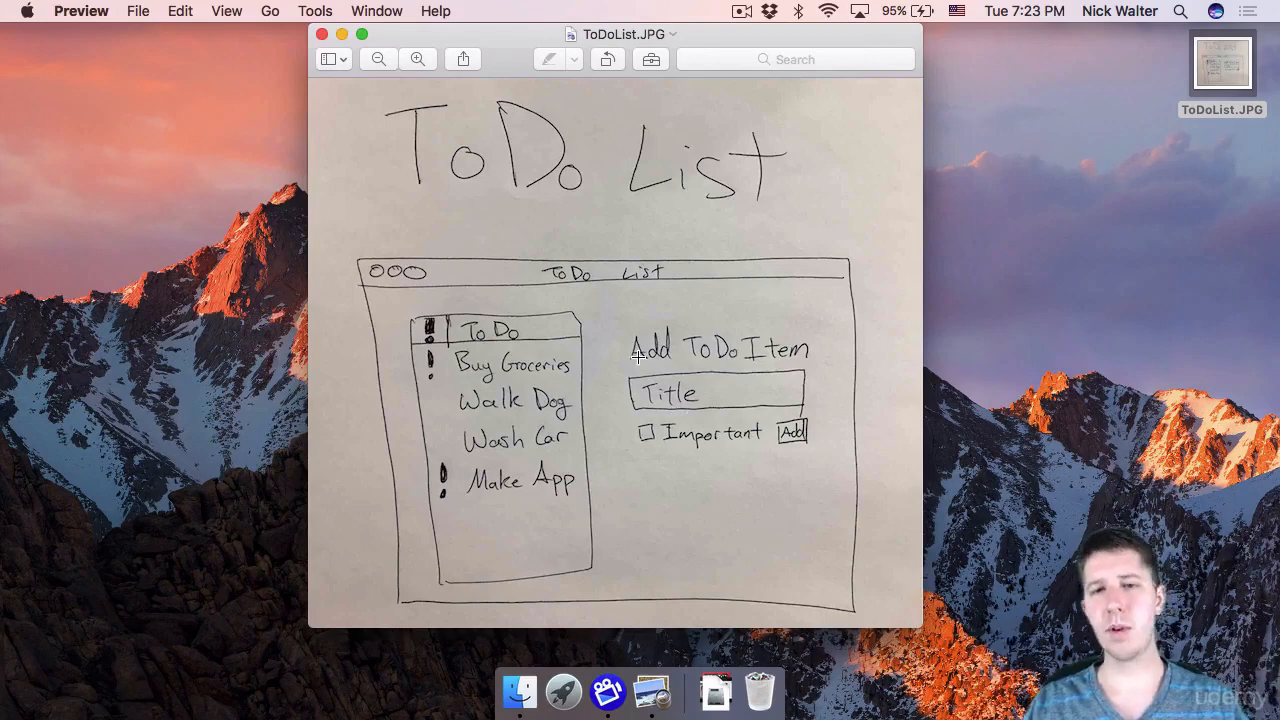
mouse_move(658, 418)
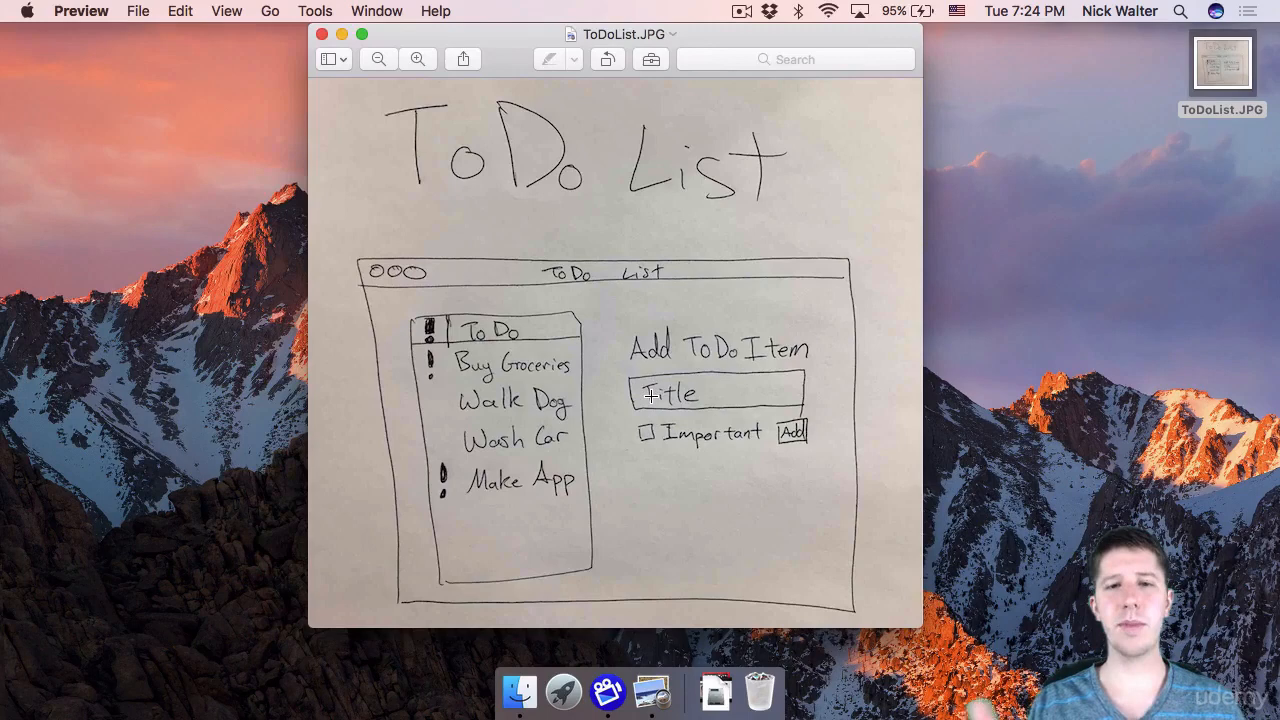
mouse_move(650, 395)
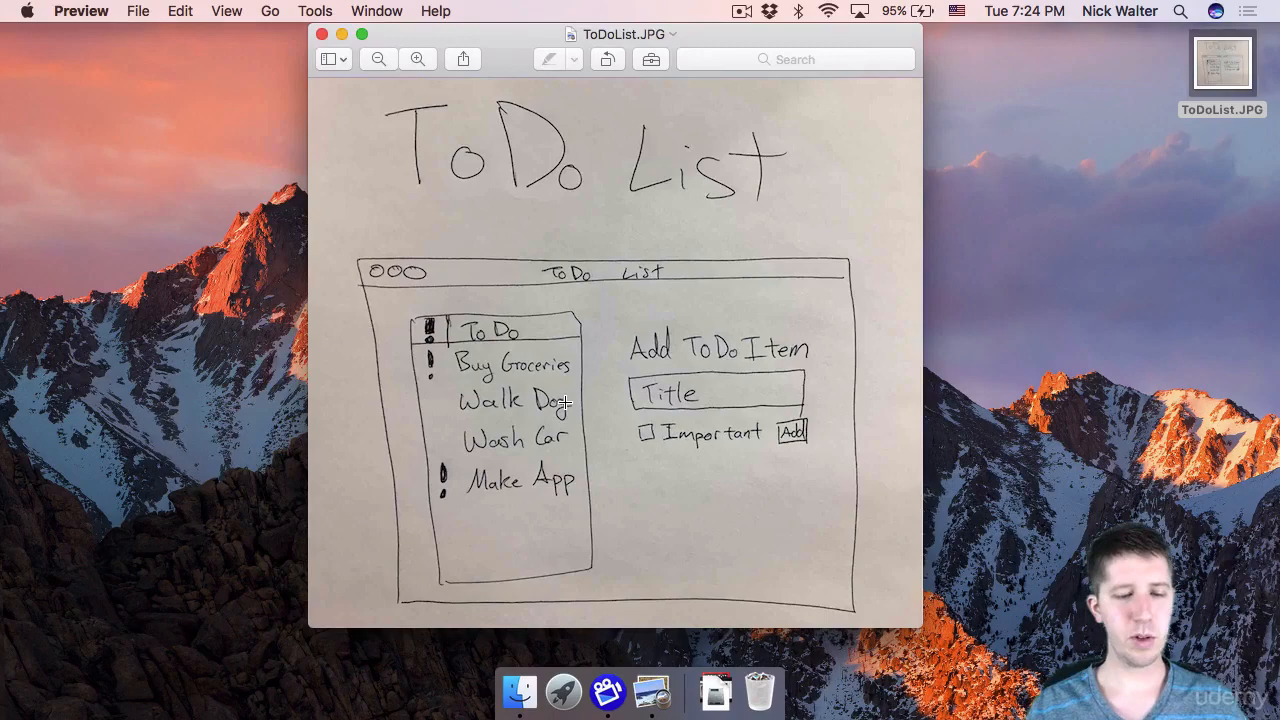
text(xcode)
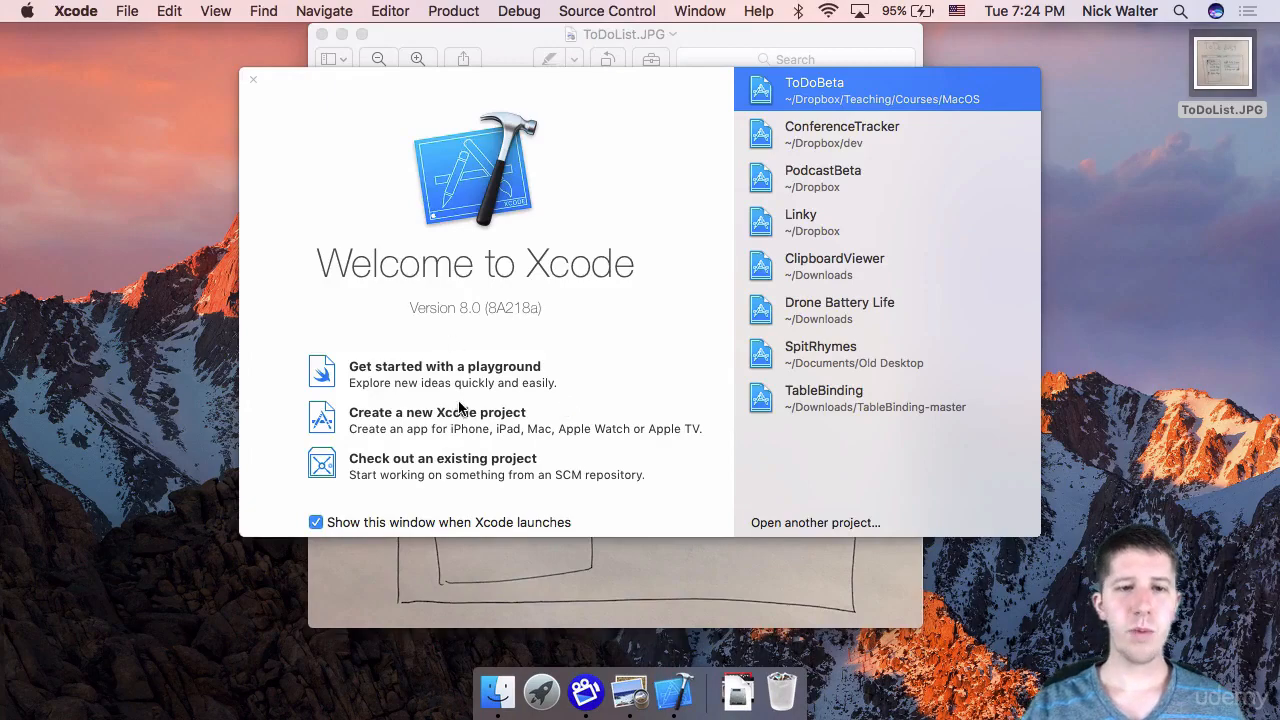
mouse_move(400, 430)
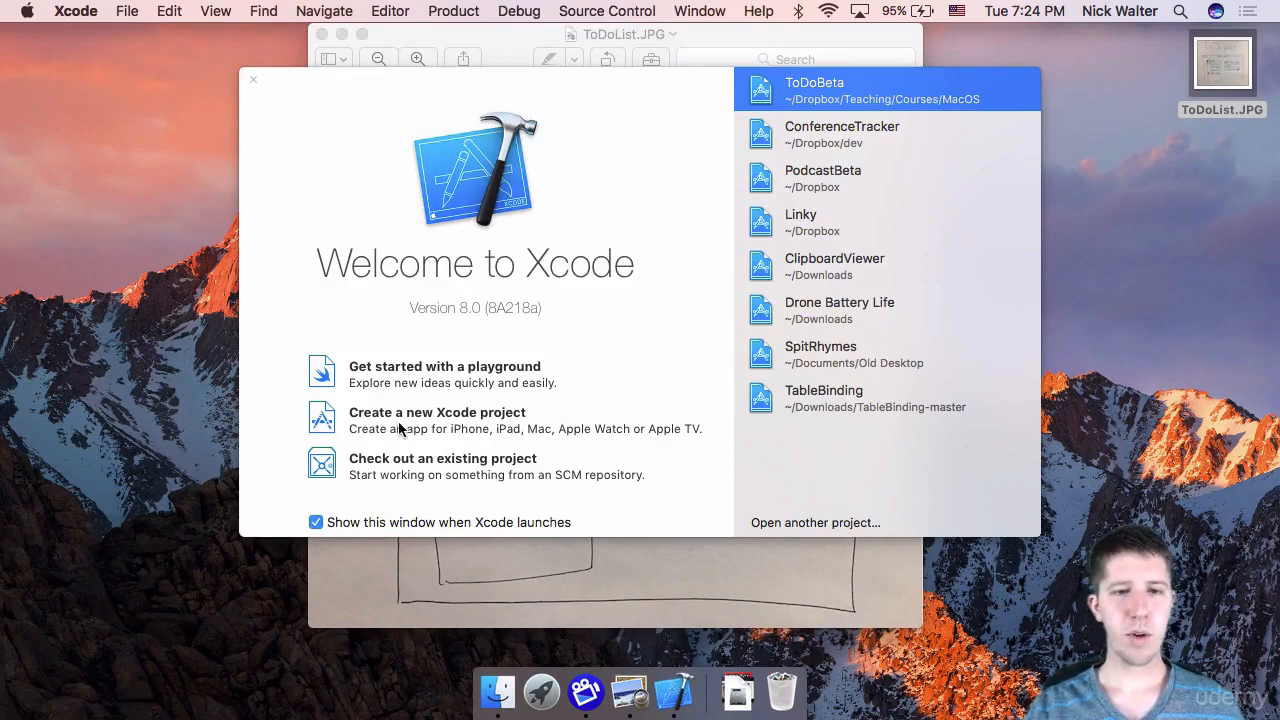
Step: Choose 'Create a new Xcode project' on the Welcome to Xcode window
click(437, 412)
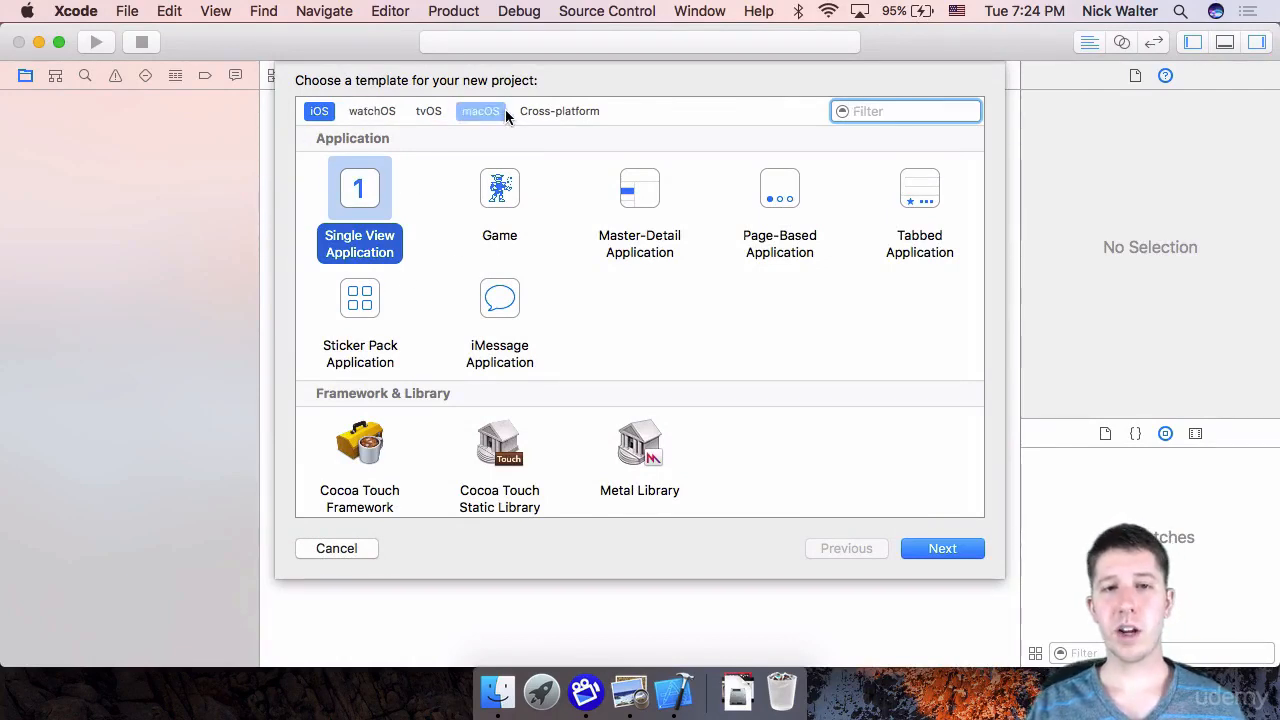
Step: Select the Cocoa Application template under the macOS templates
click(480, 111)
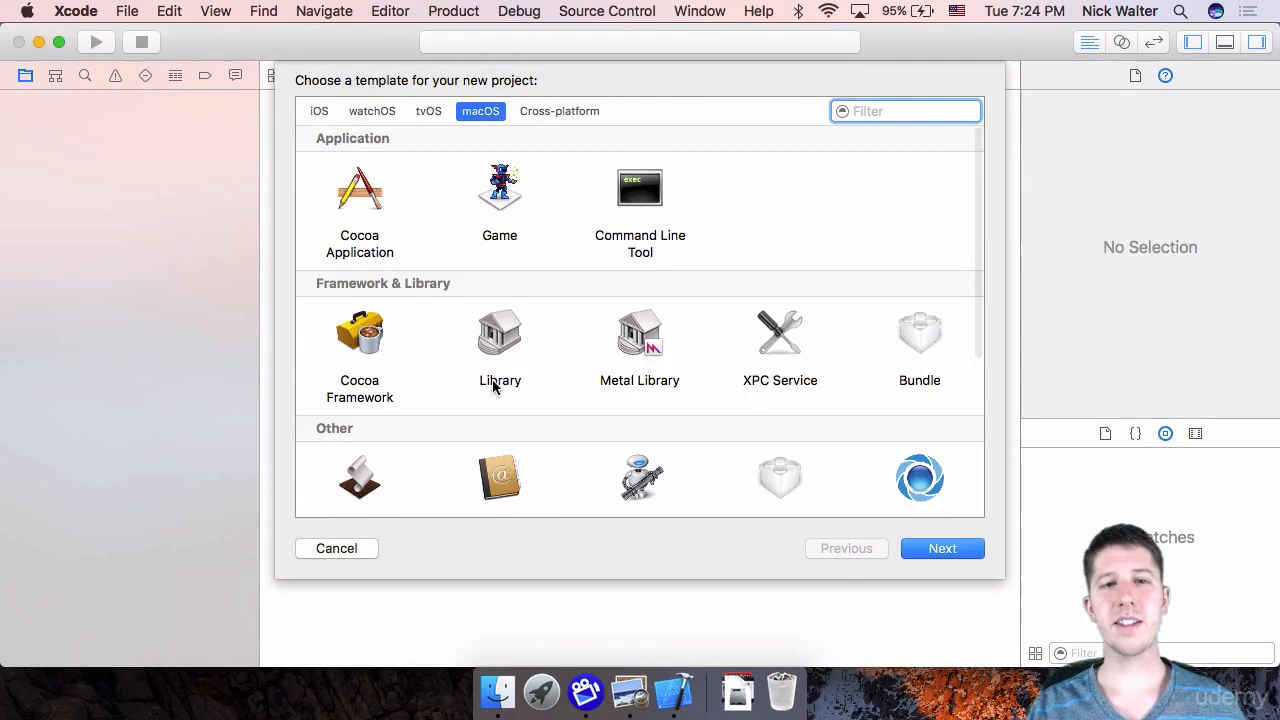
scroll(down, 3)
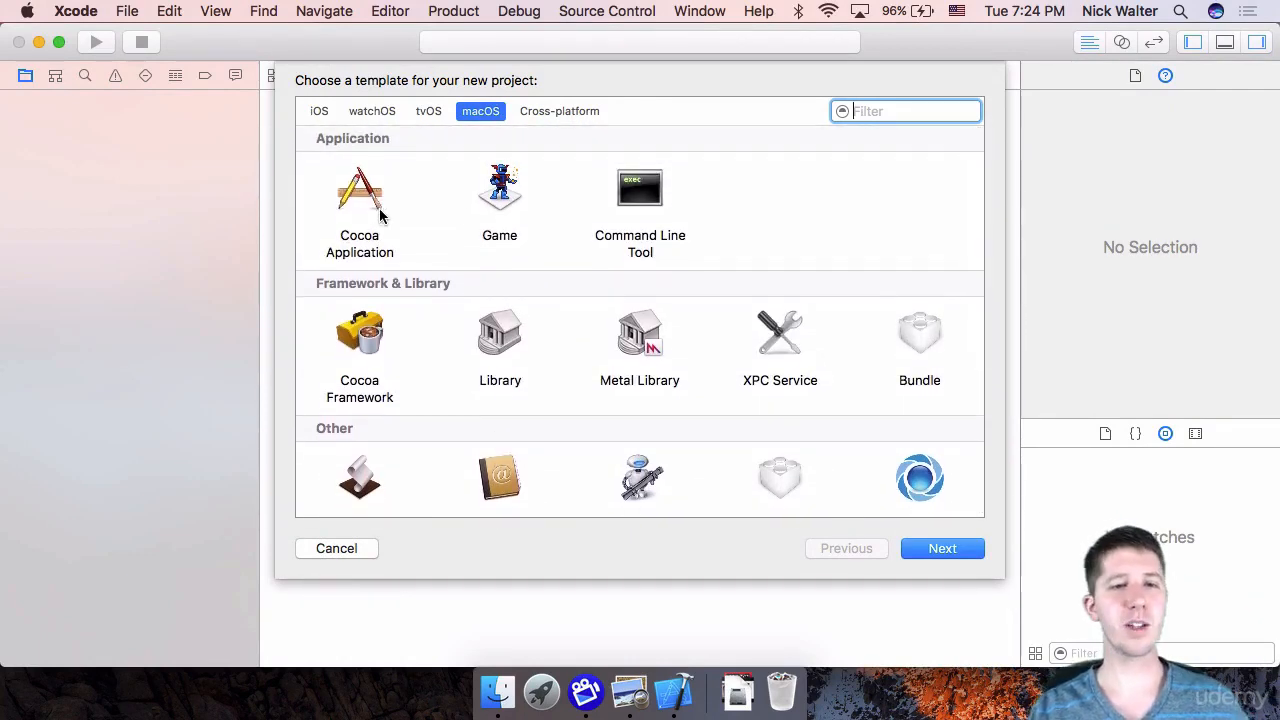
click(359, 200)
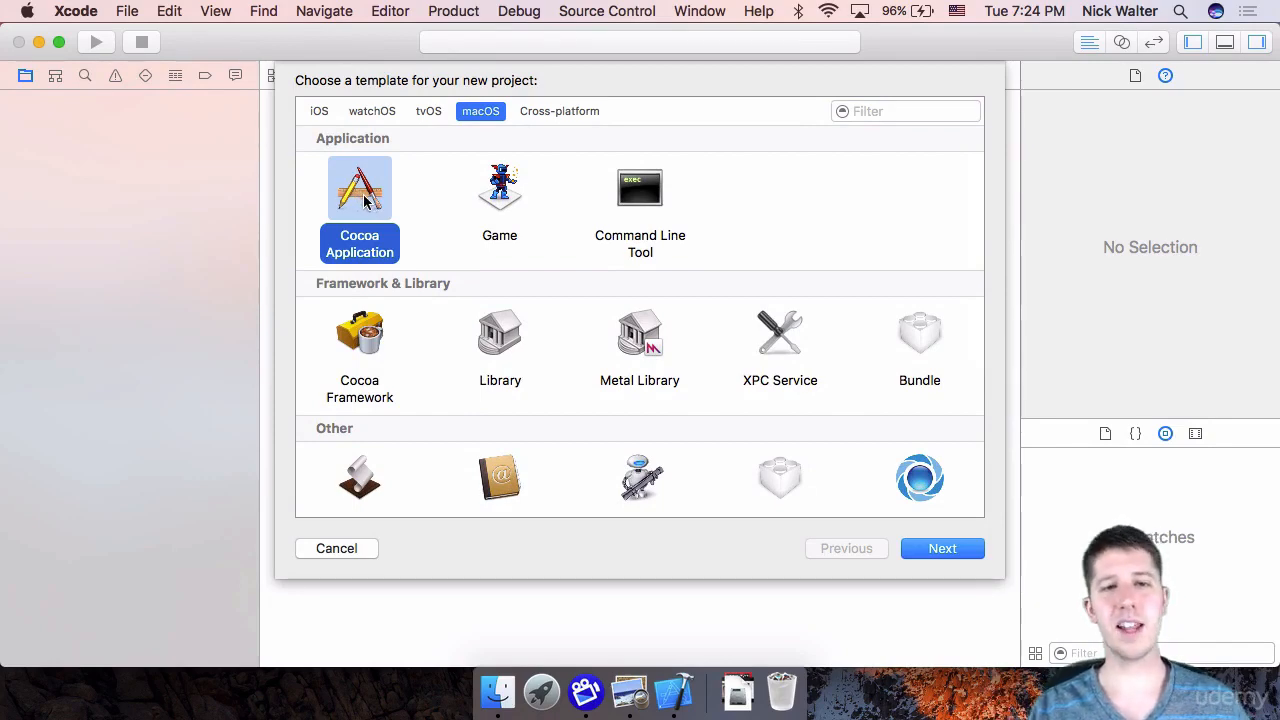
mouse_move(370, 350)
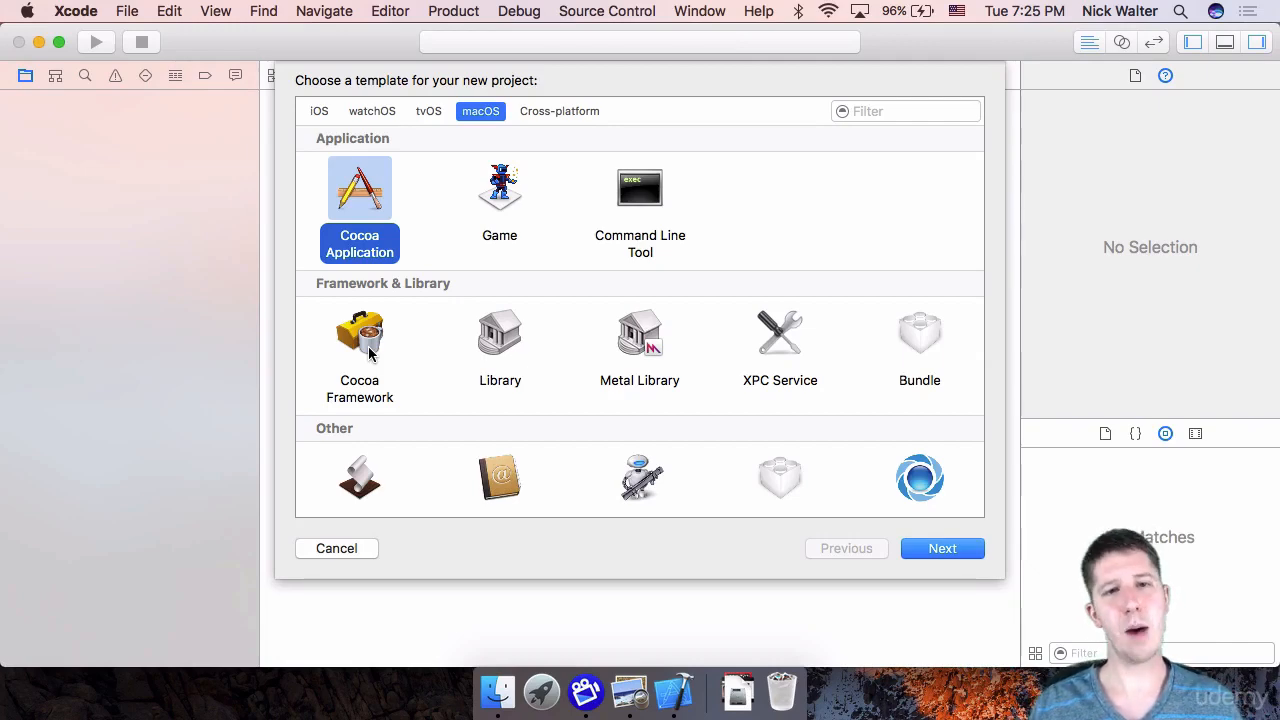
mouse_move(362, 428)
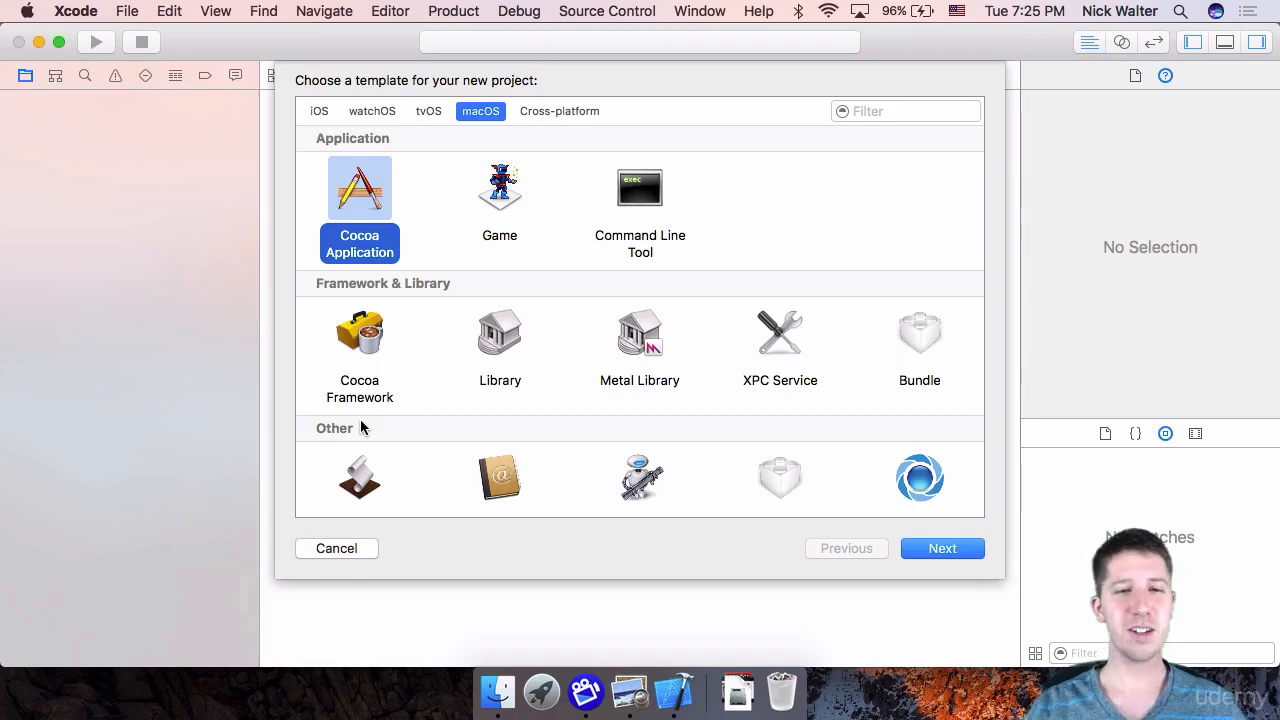
mouse_move(352, 212)
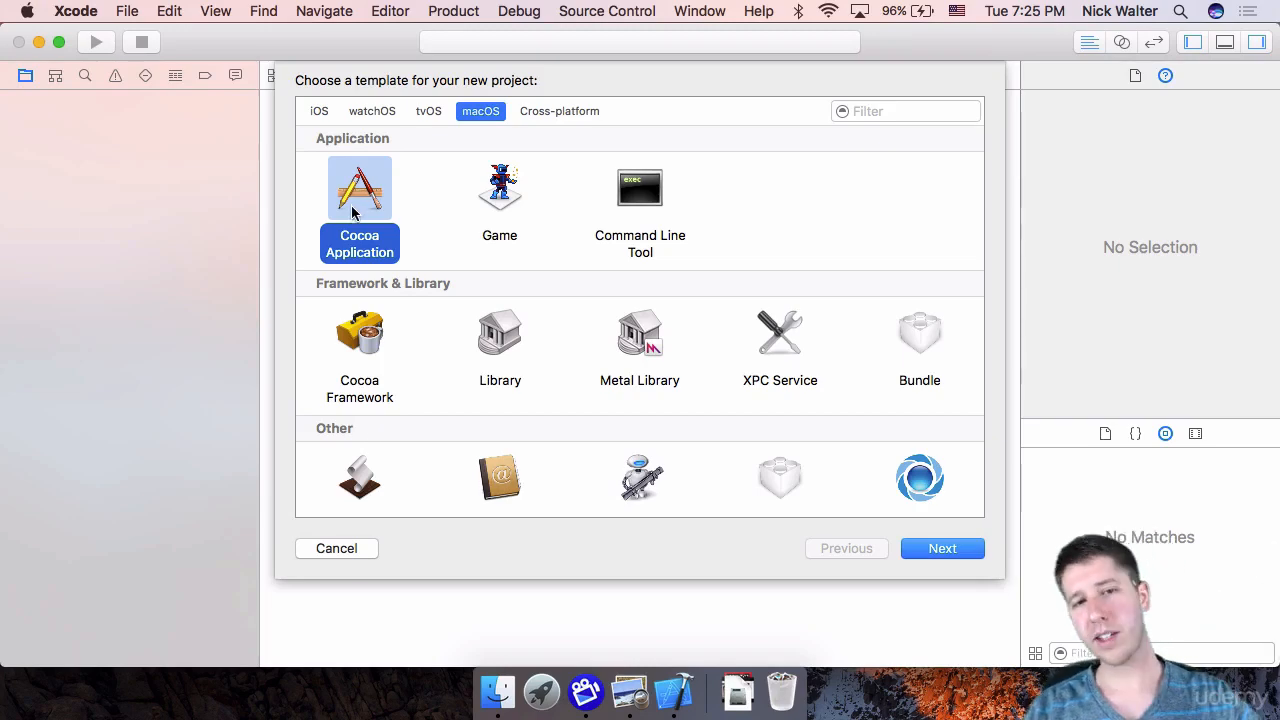
Step: Name the product 'ToDoList' with Swift, storyboards and Core Data enabled
click(941, 548)
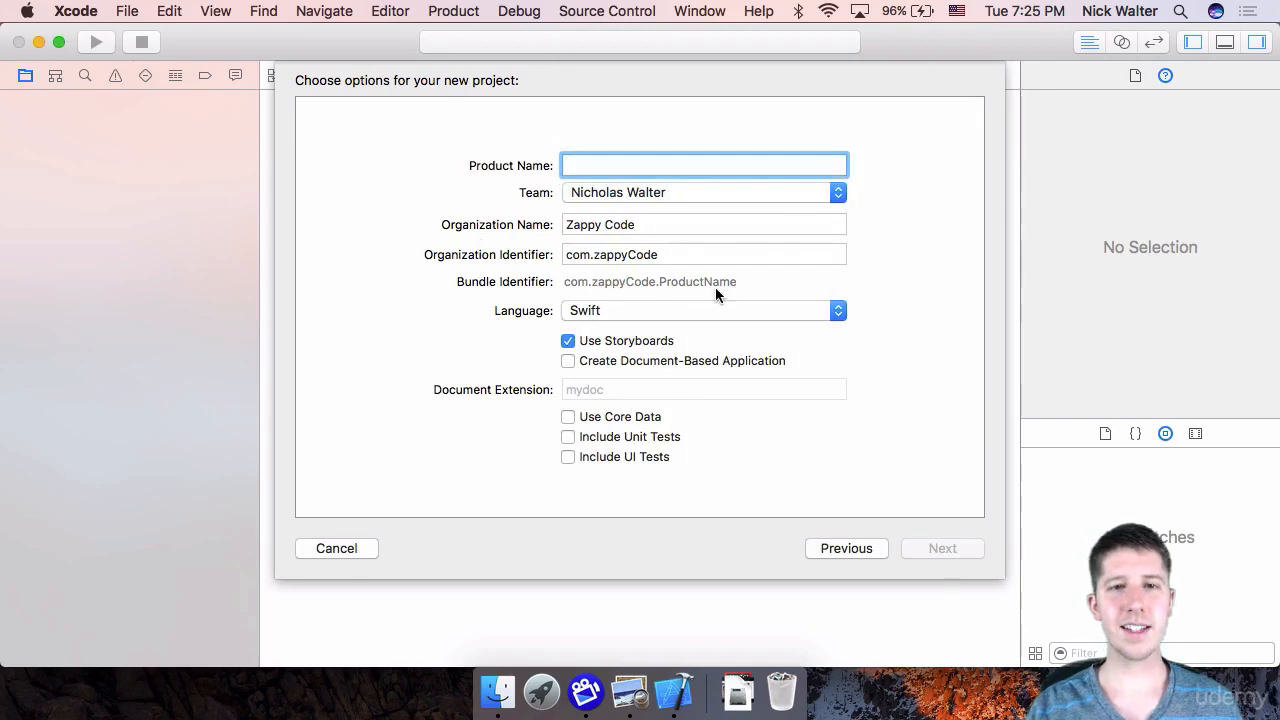
mouse_move(687, 483)
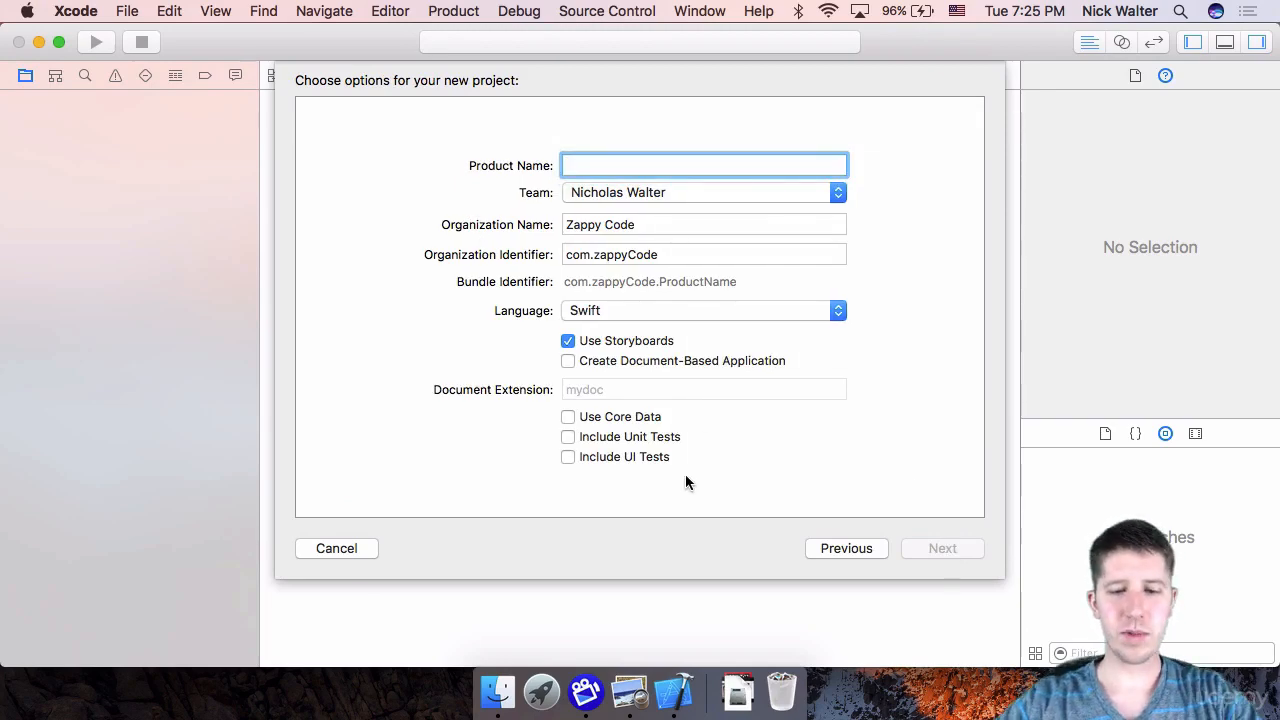
text(ToDoList)
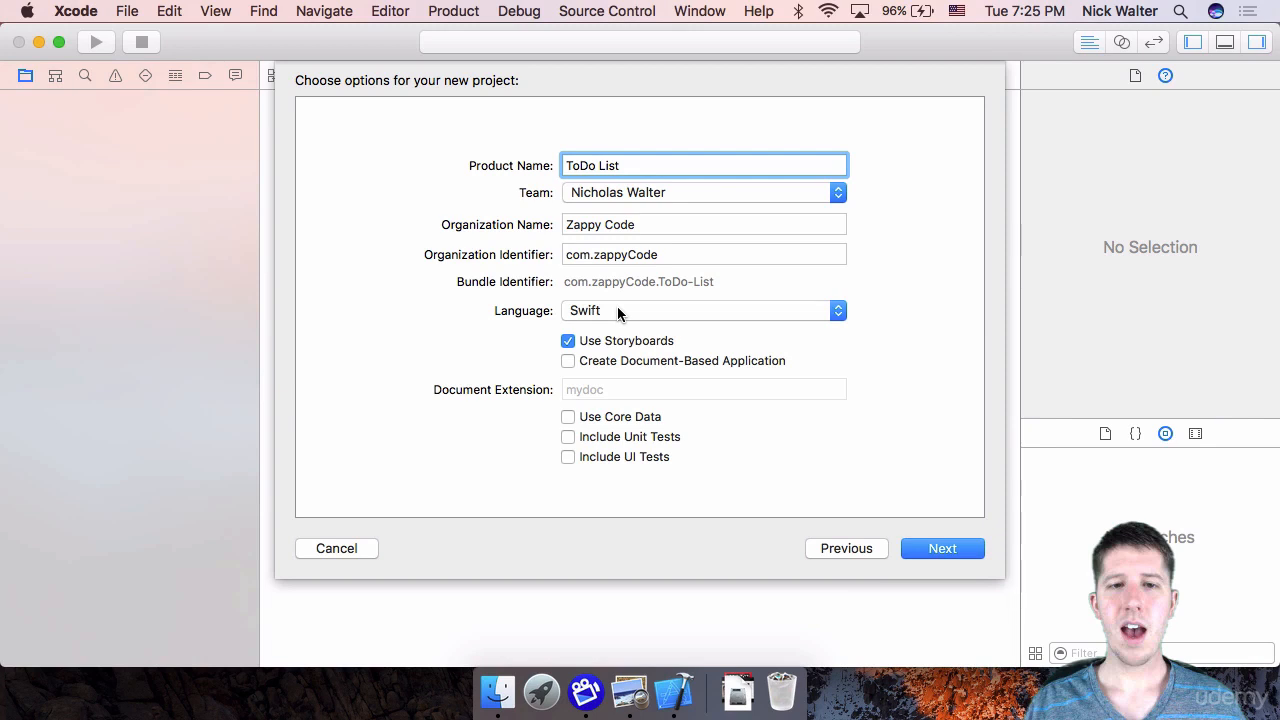
mouse_move(610, 310)
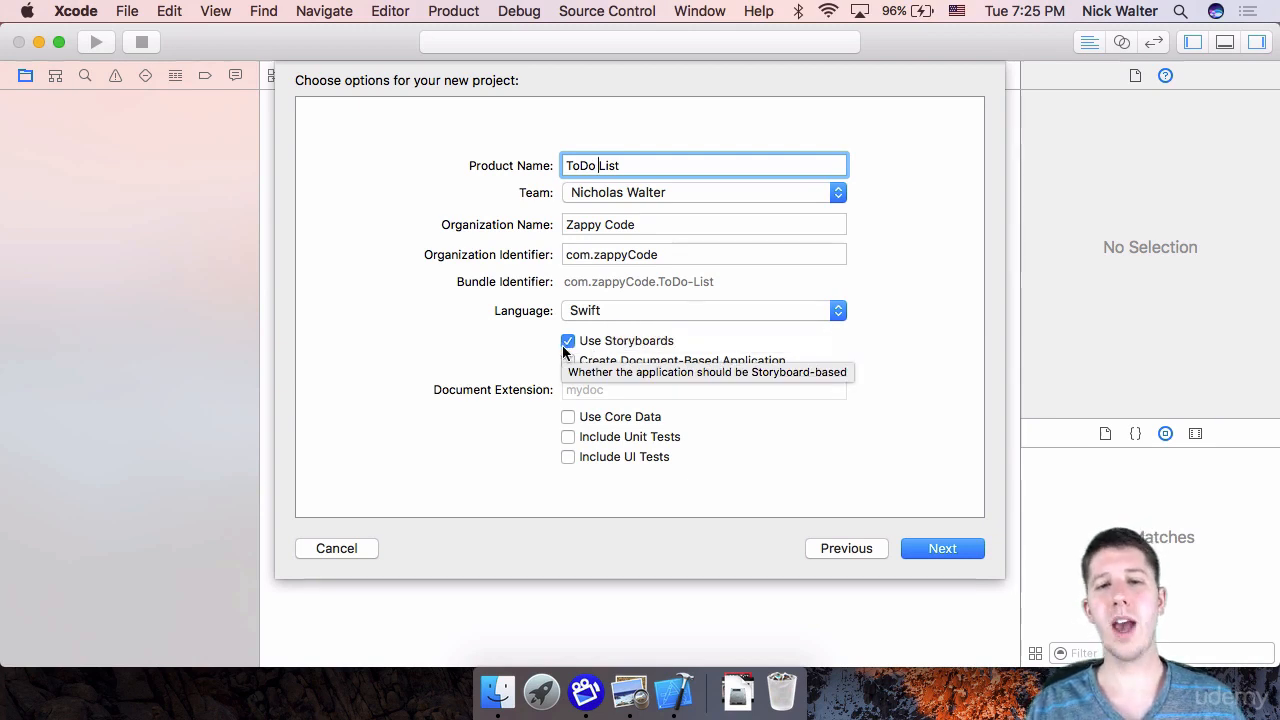
mouse_move(780, 458)
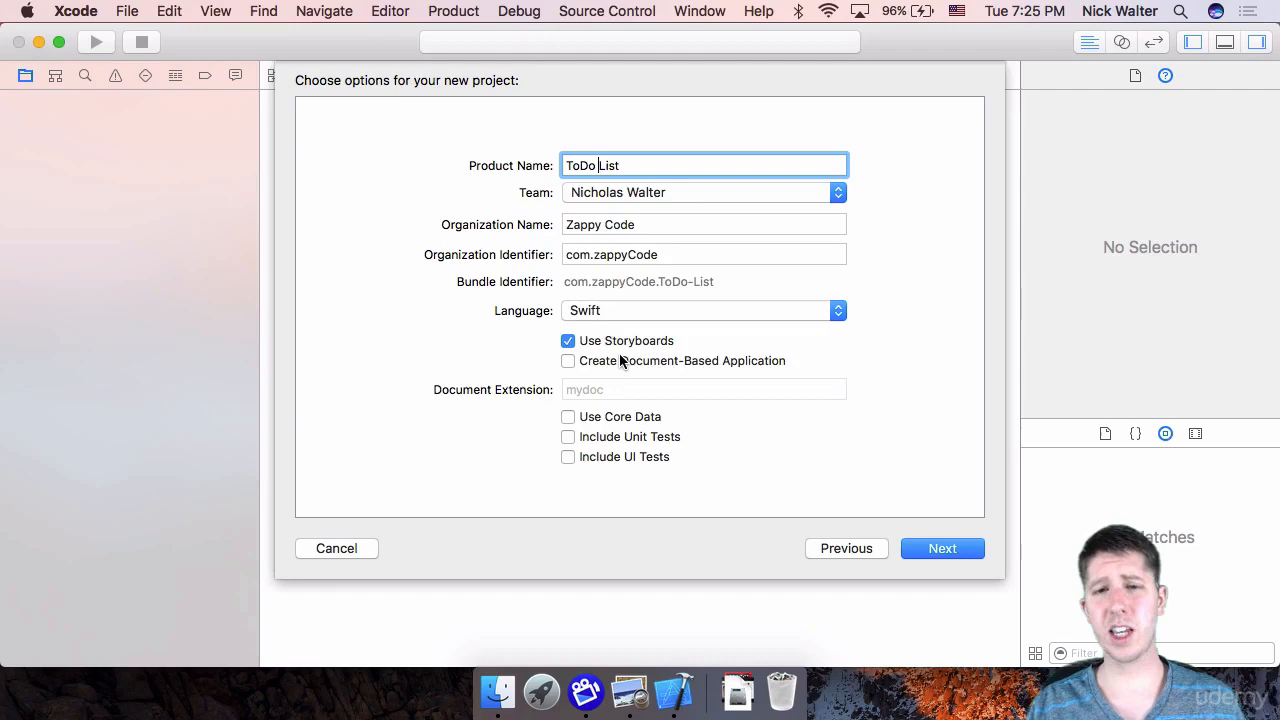
mouse_move(568, 417)
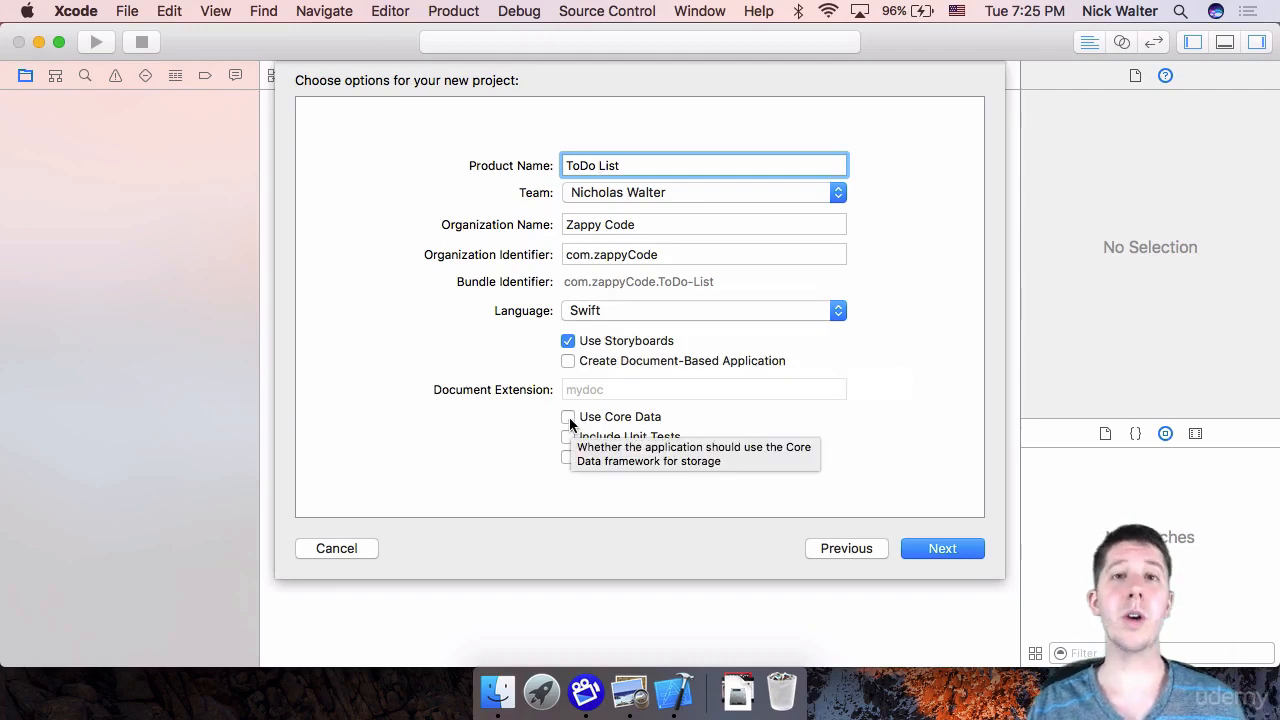
click(568, 416)
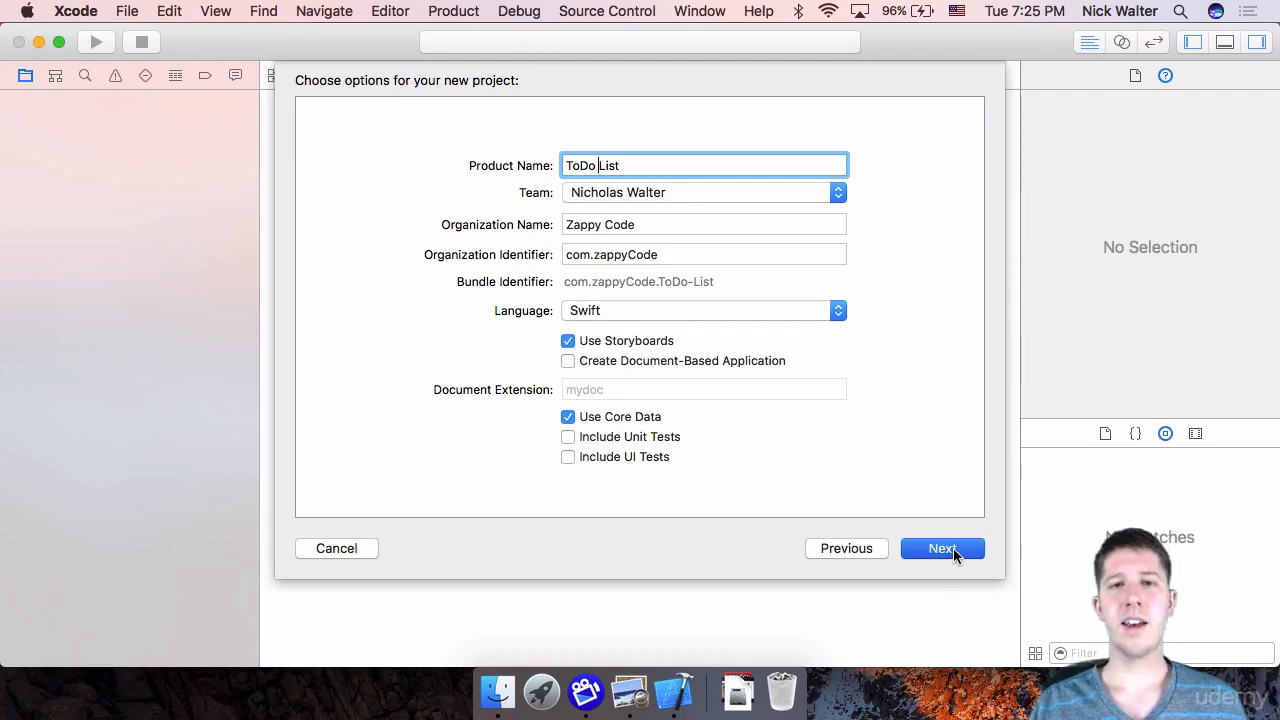
click(941, 548)
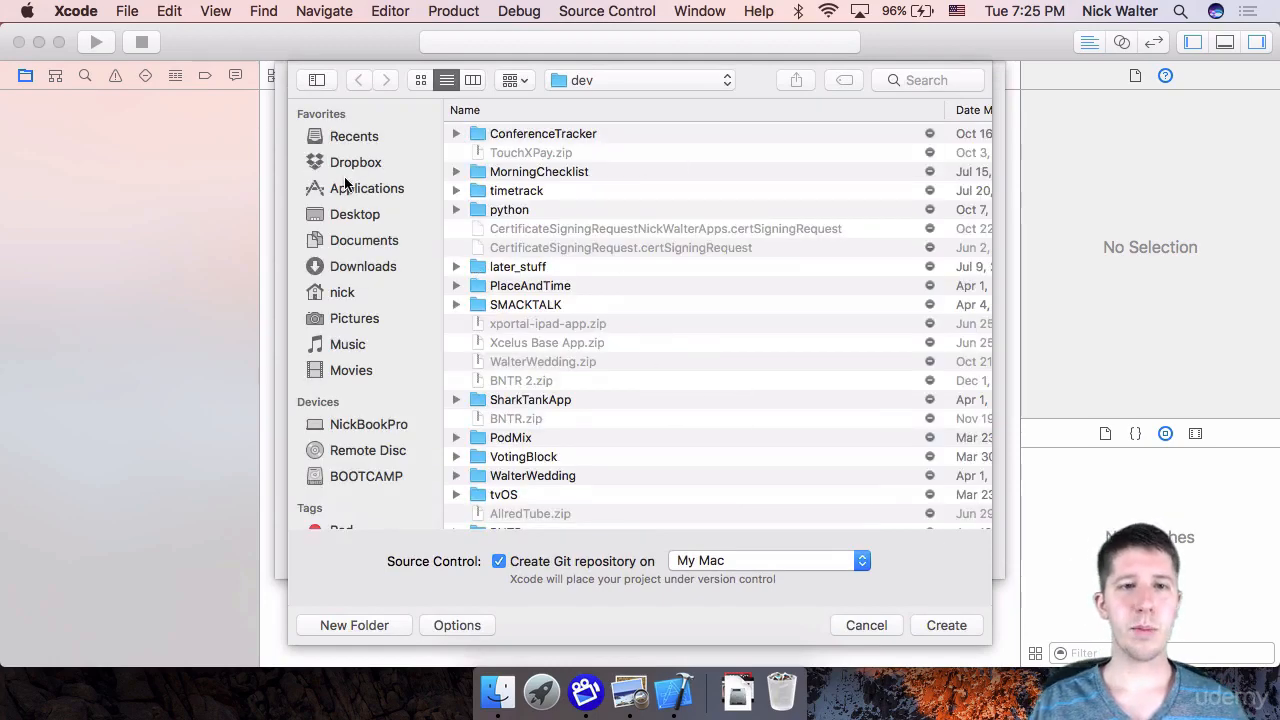
Step: Create the ToDo List project in the Desktop folder
click(355, 214)
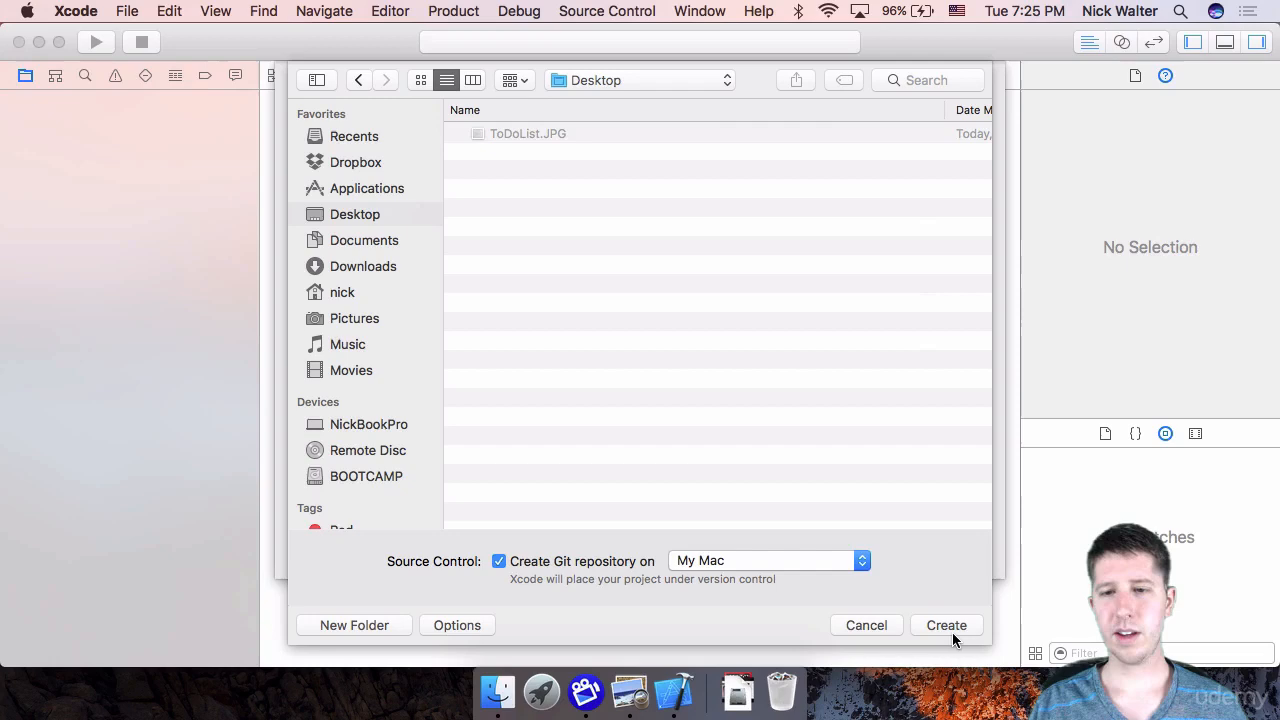
click(945, 625)
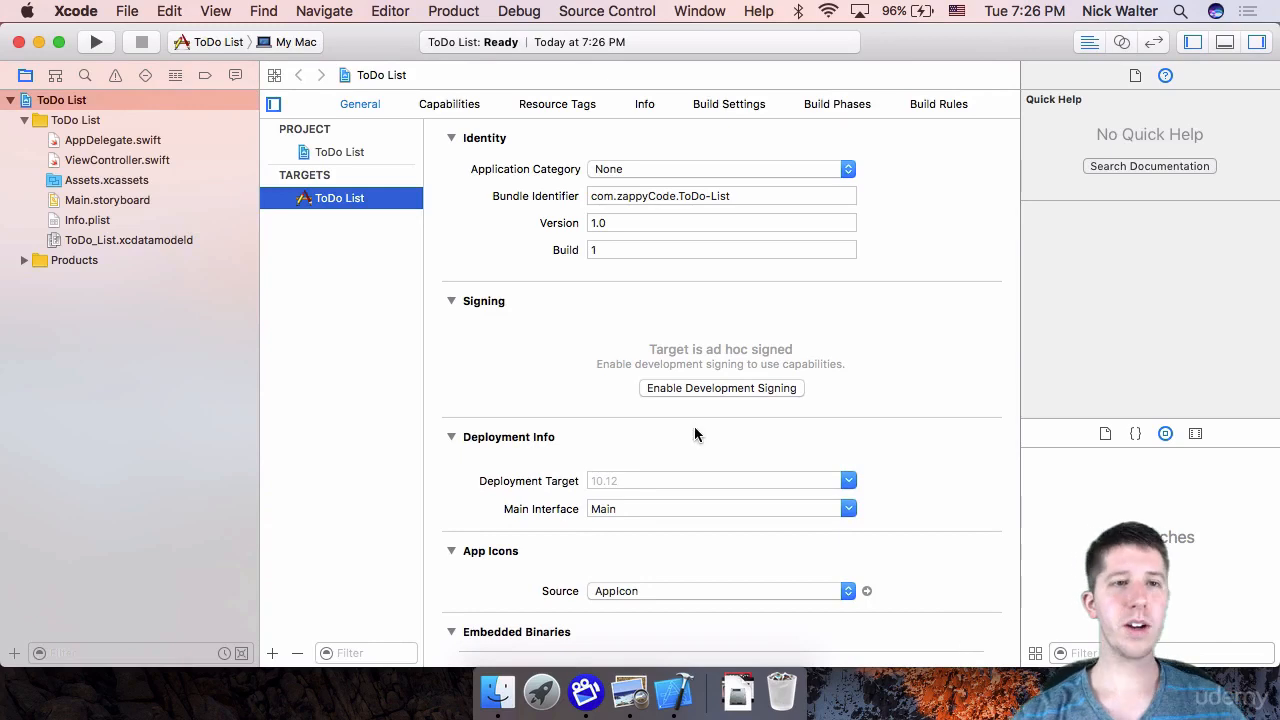
Step: Run the ToDo List app and move its empty window around the screen
click(95, 42)
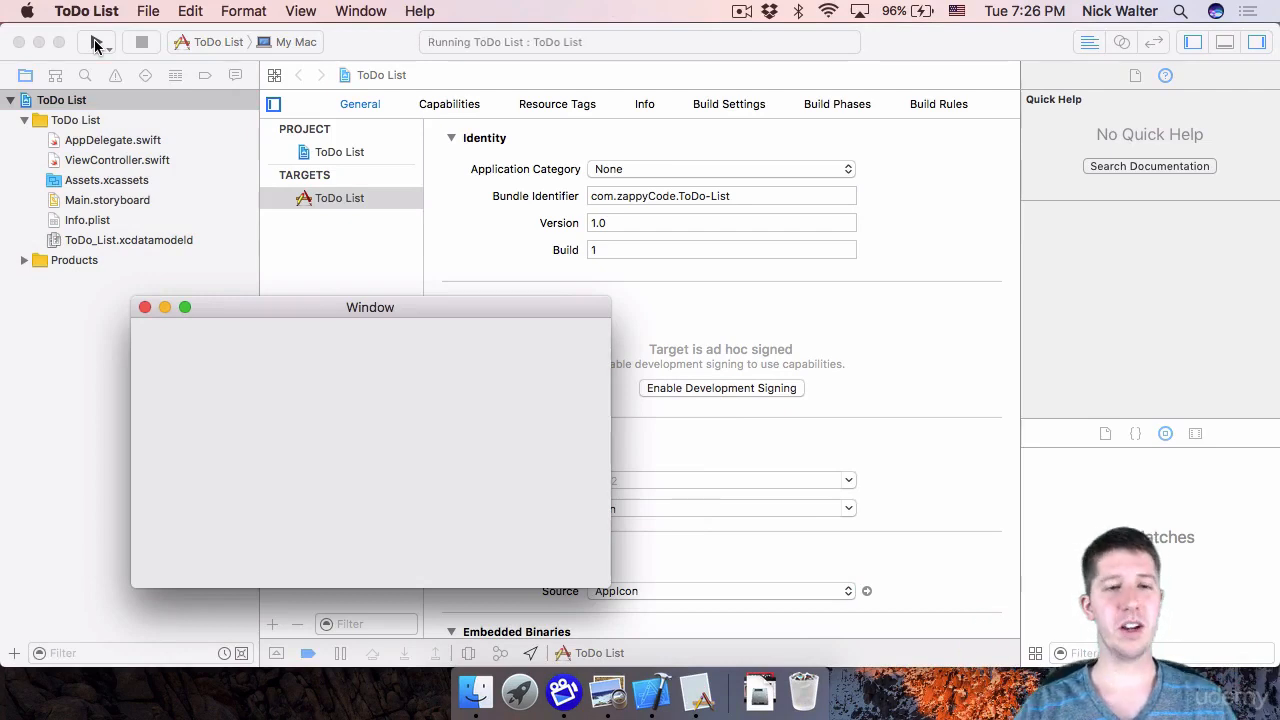
drag(370, 307, 518, 267)
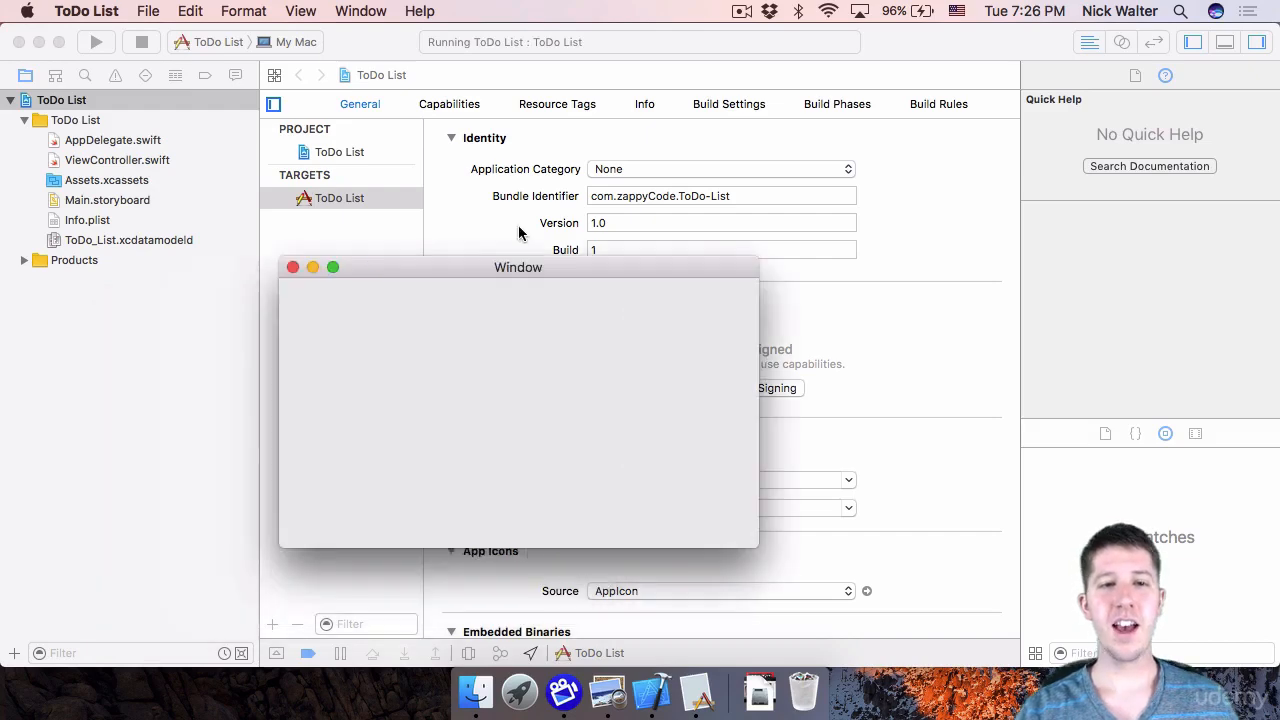
drag(518, 267, 644, 186)
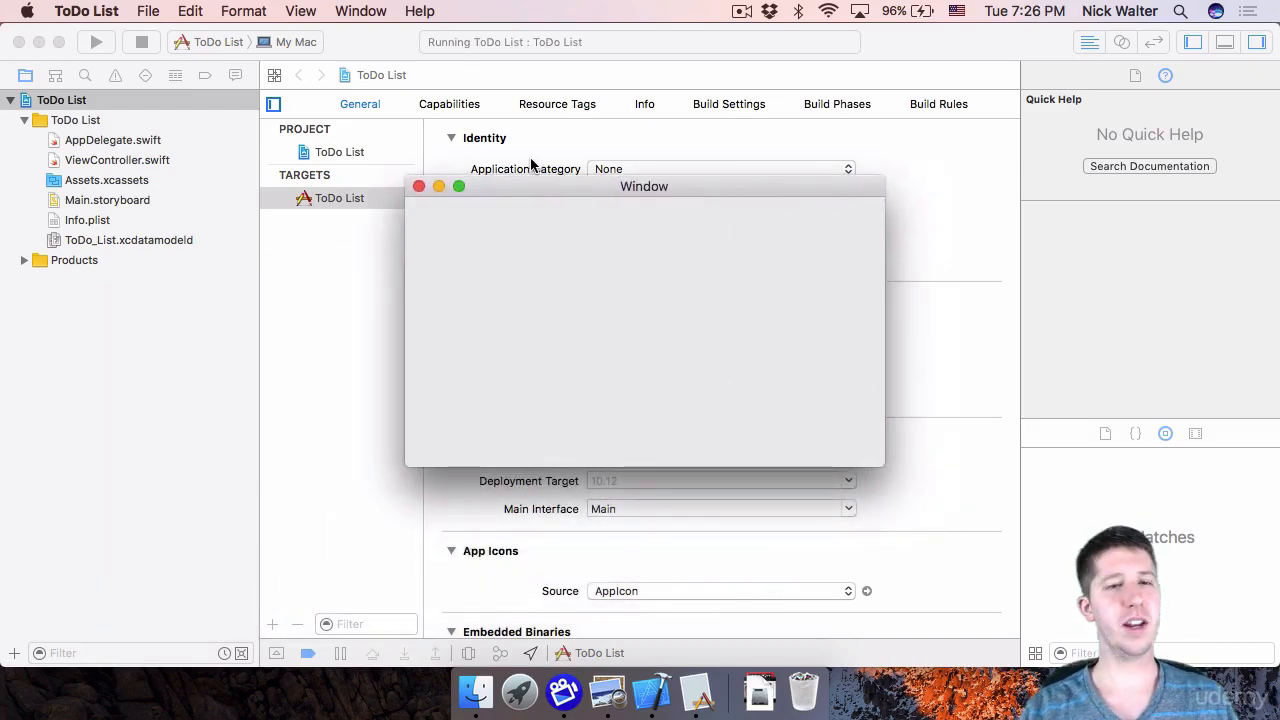
mouse_move(855, 422)
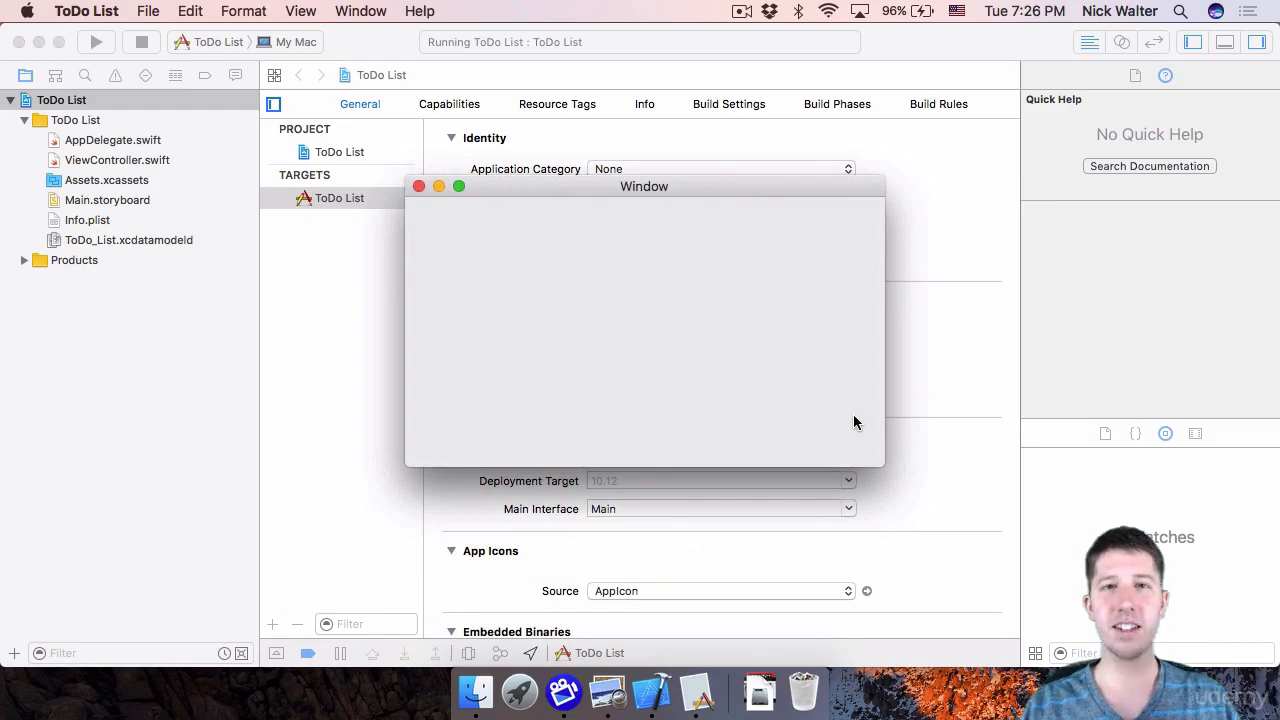
mouse_move(803, 691)
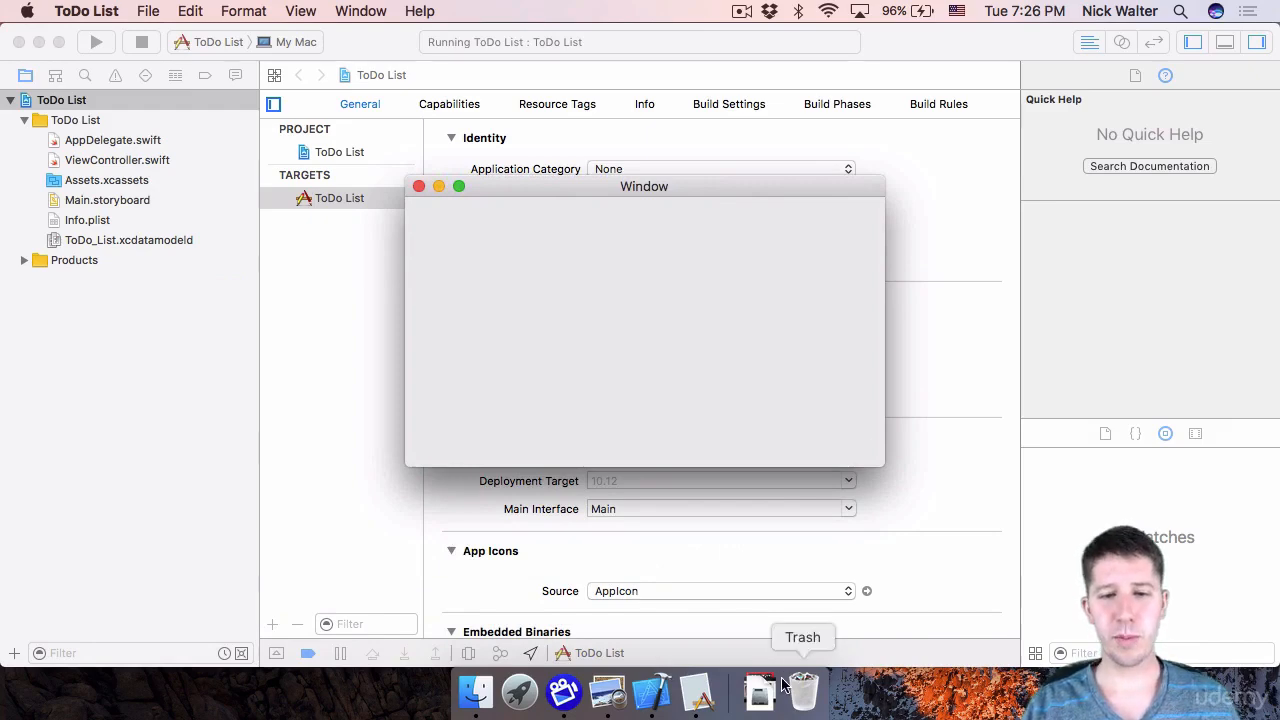
mouse_move(700, 637)
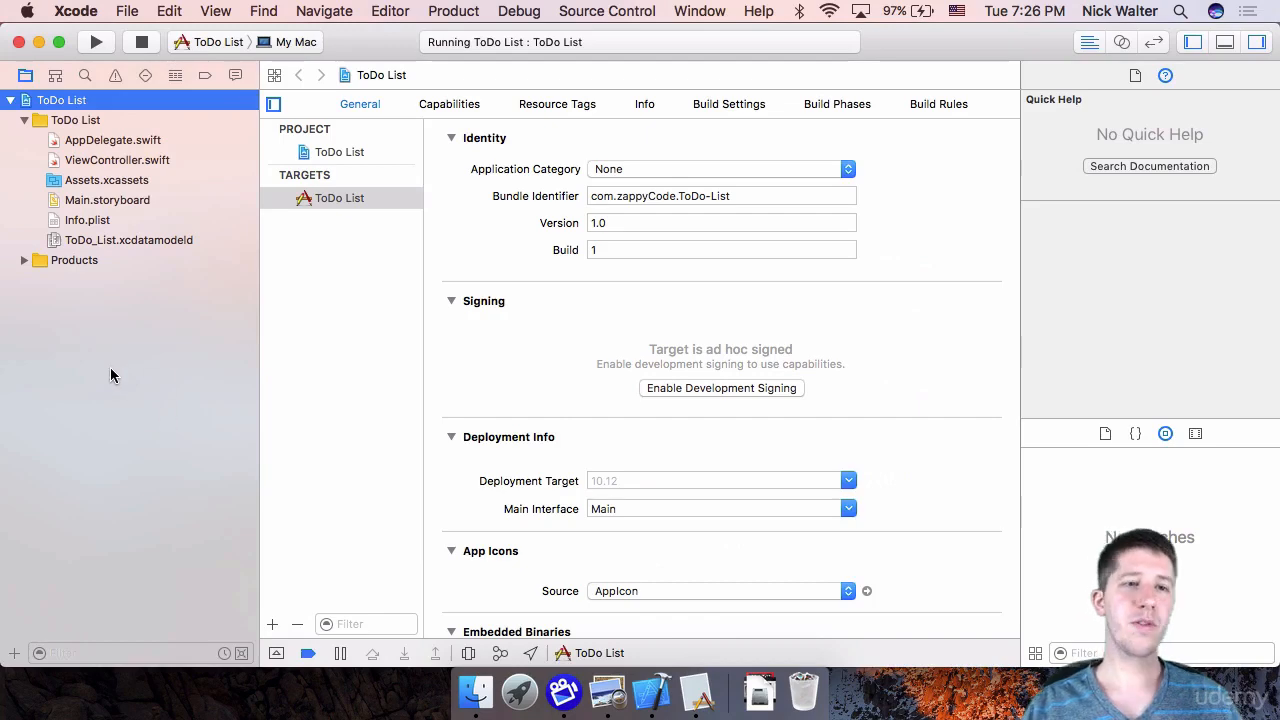
click(112, 140)
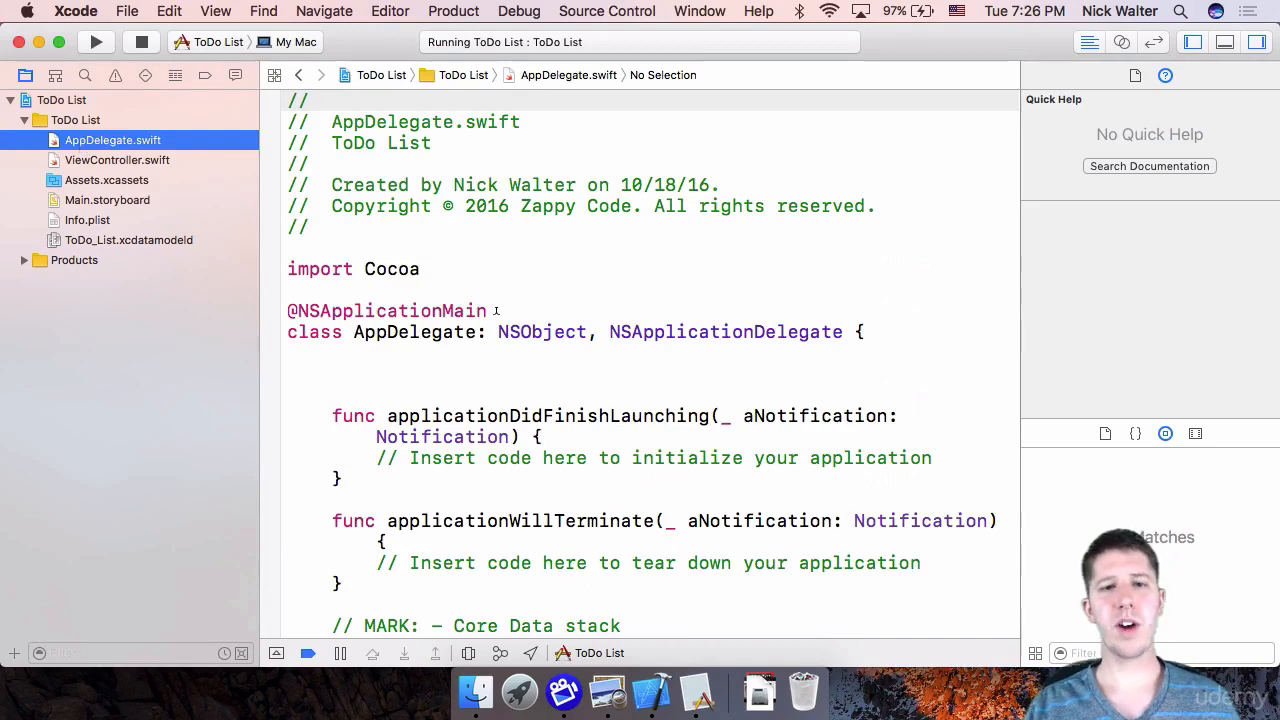
scroll(down, 3)
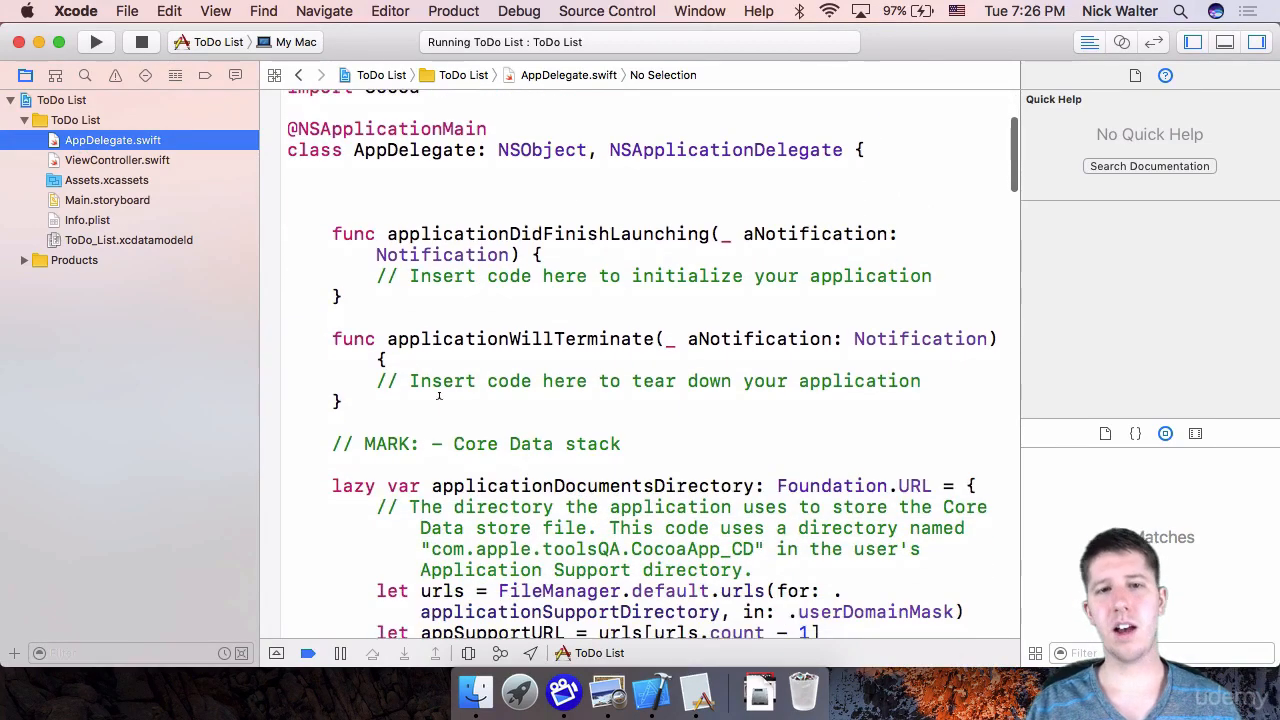
scroll(down, 3)
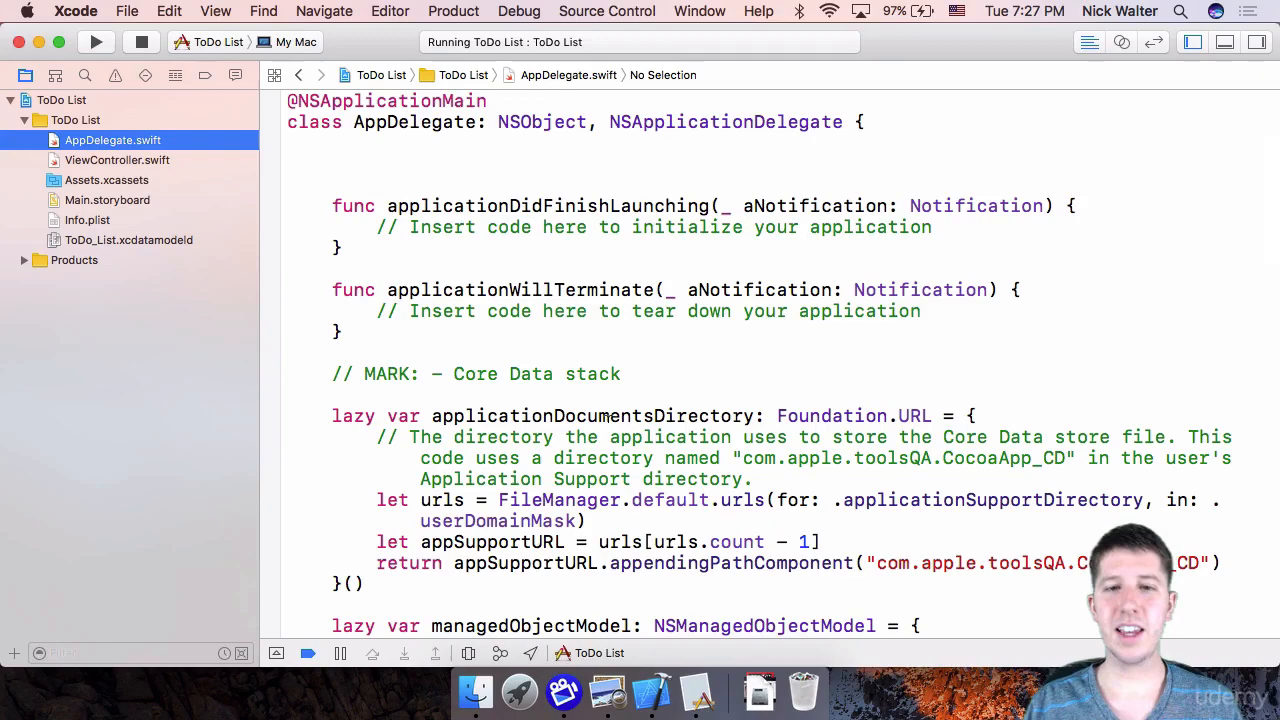
scroll(down, 3)
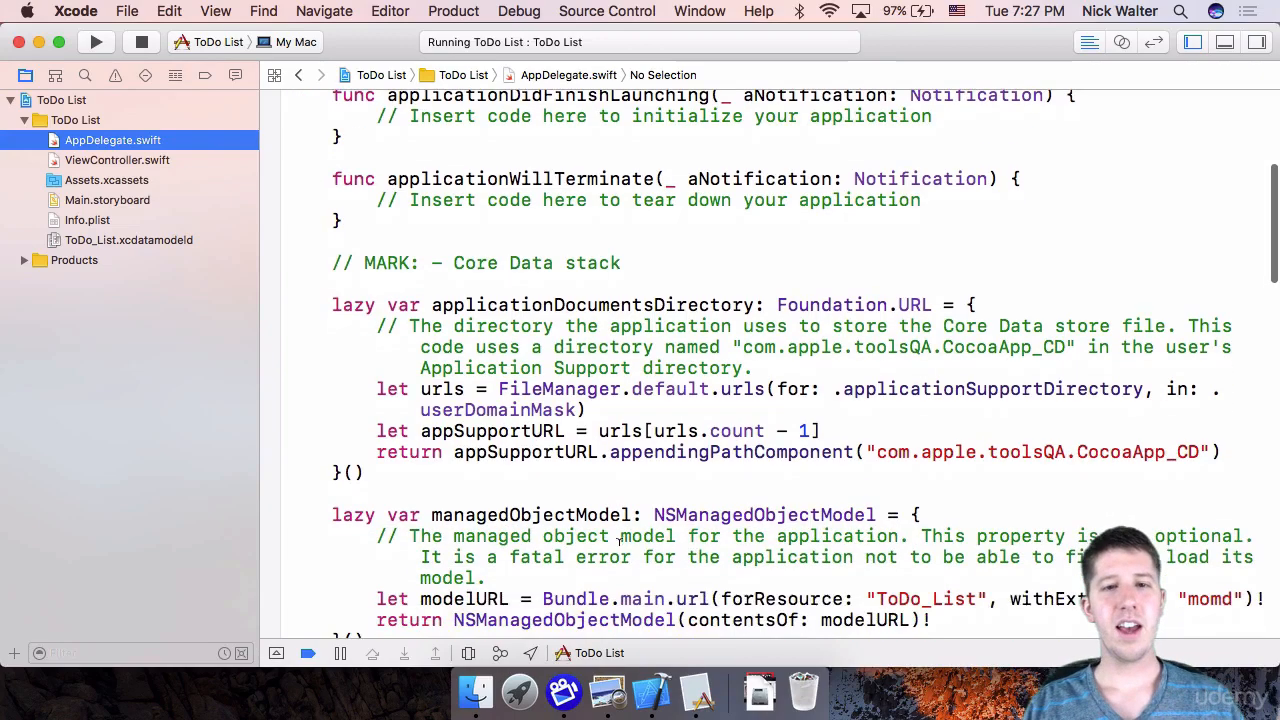
scroll(down, 3)
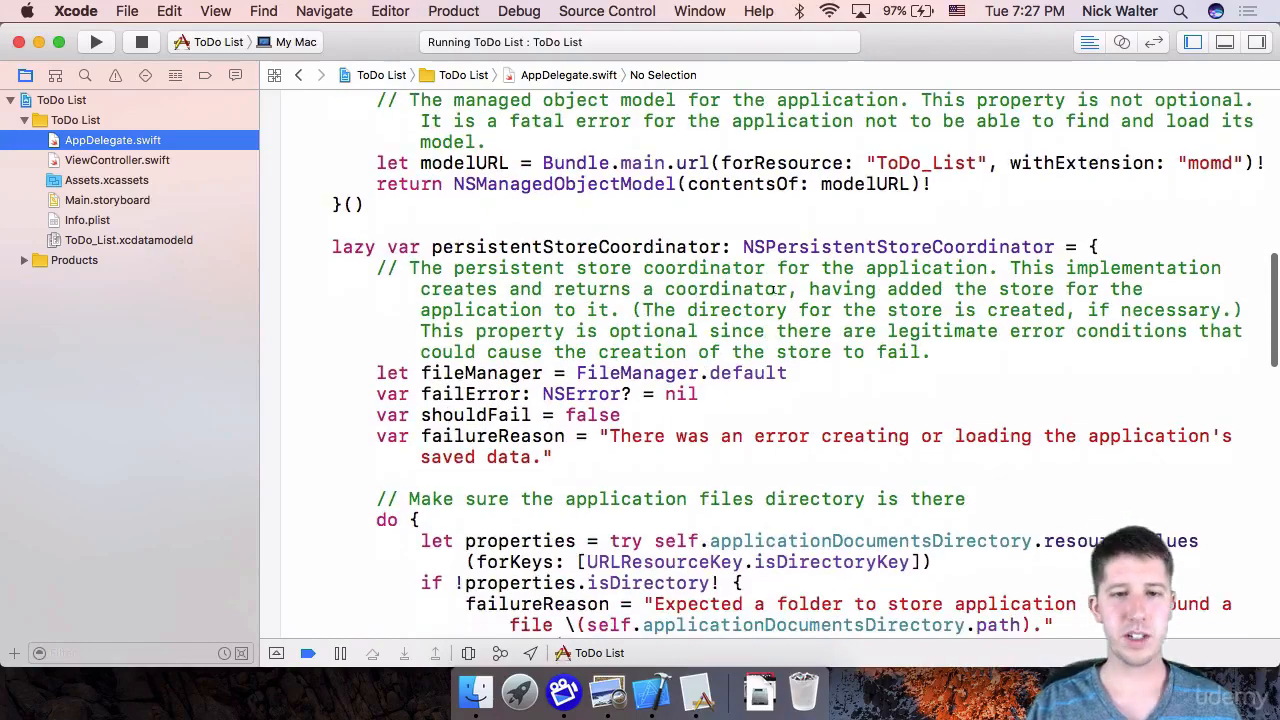
scroll(down, 3)
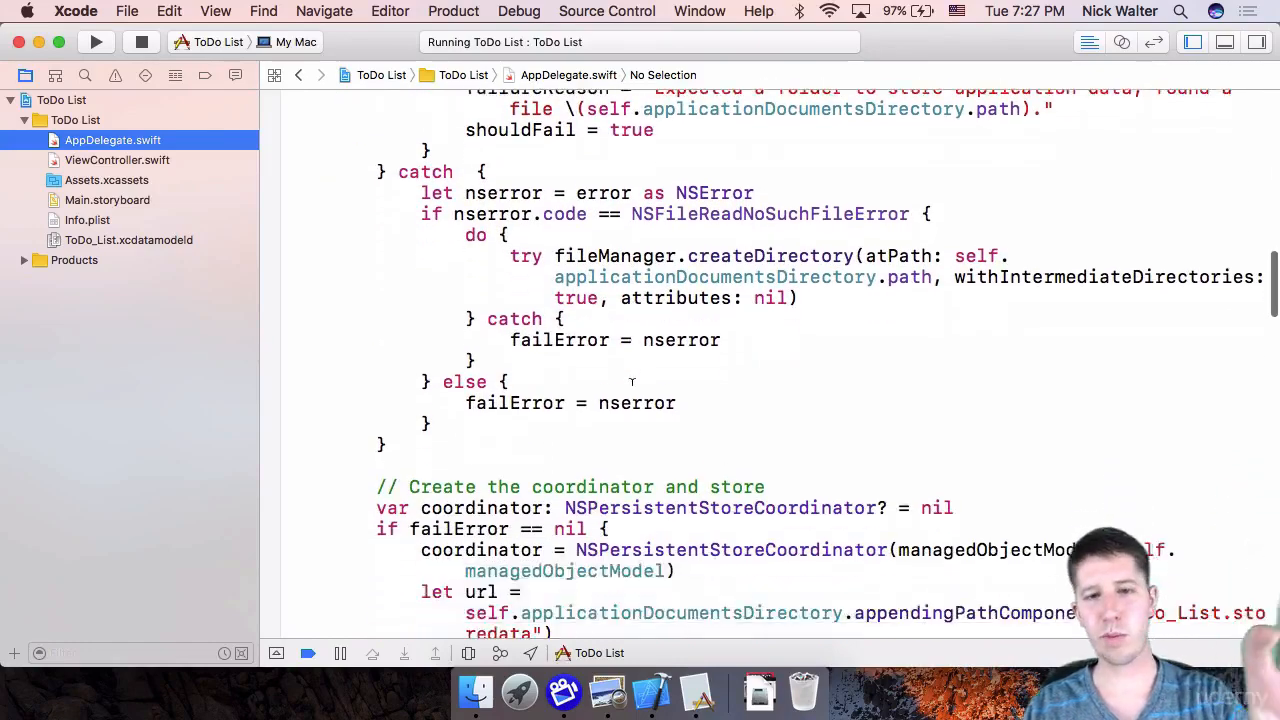
scroll(down, 3)
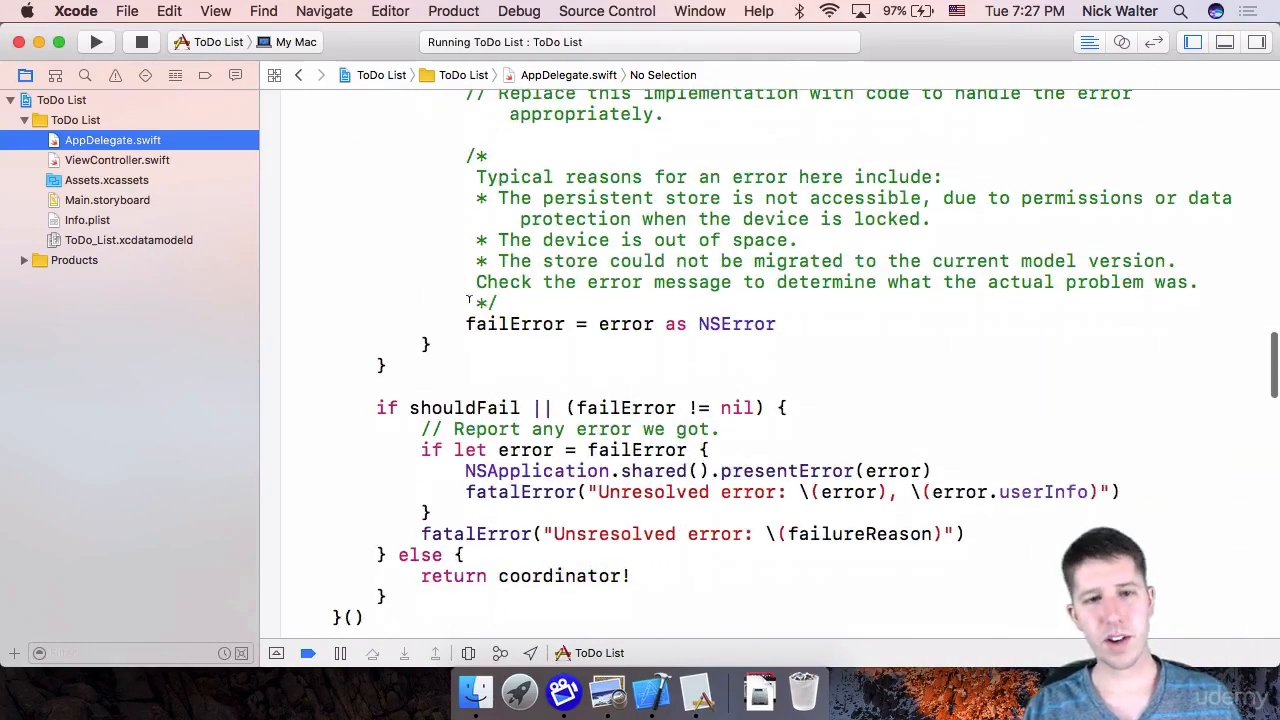
scroll(down, 3)
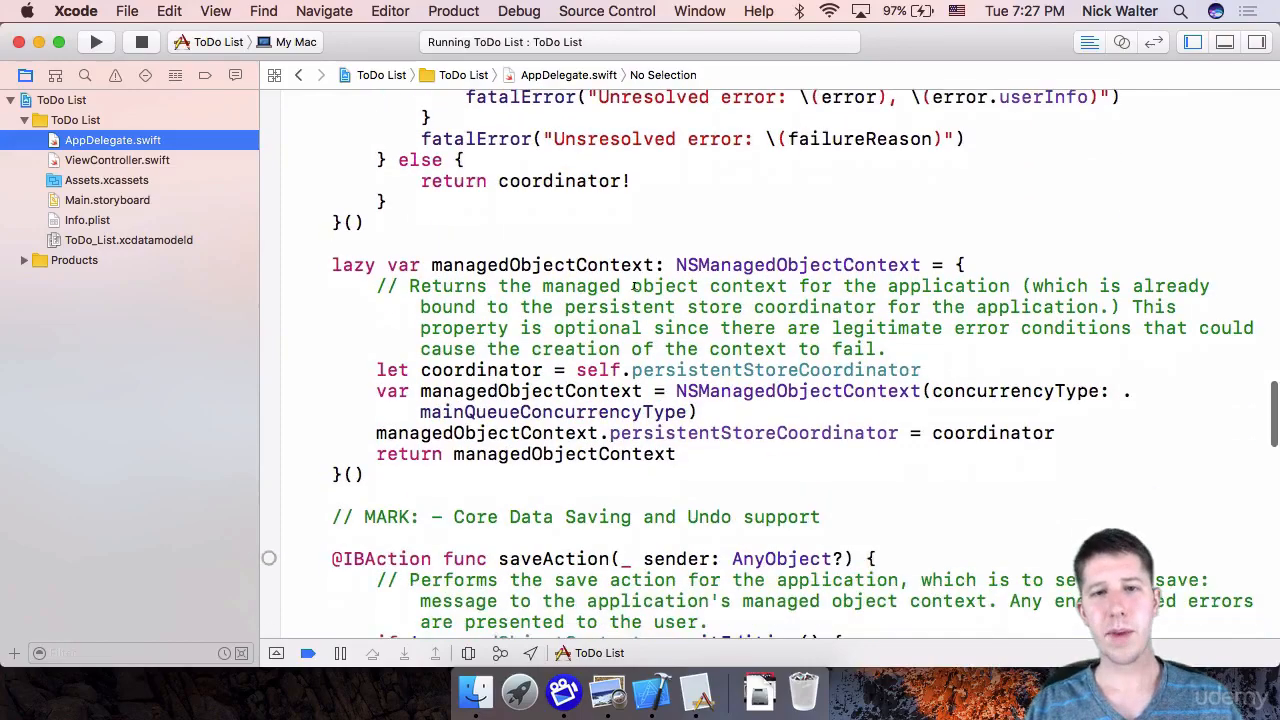
scroll(down, 3)
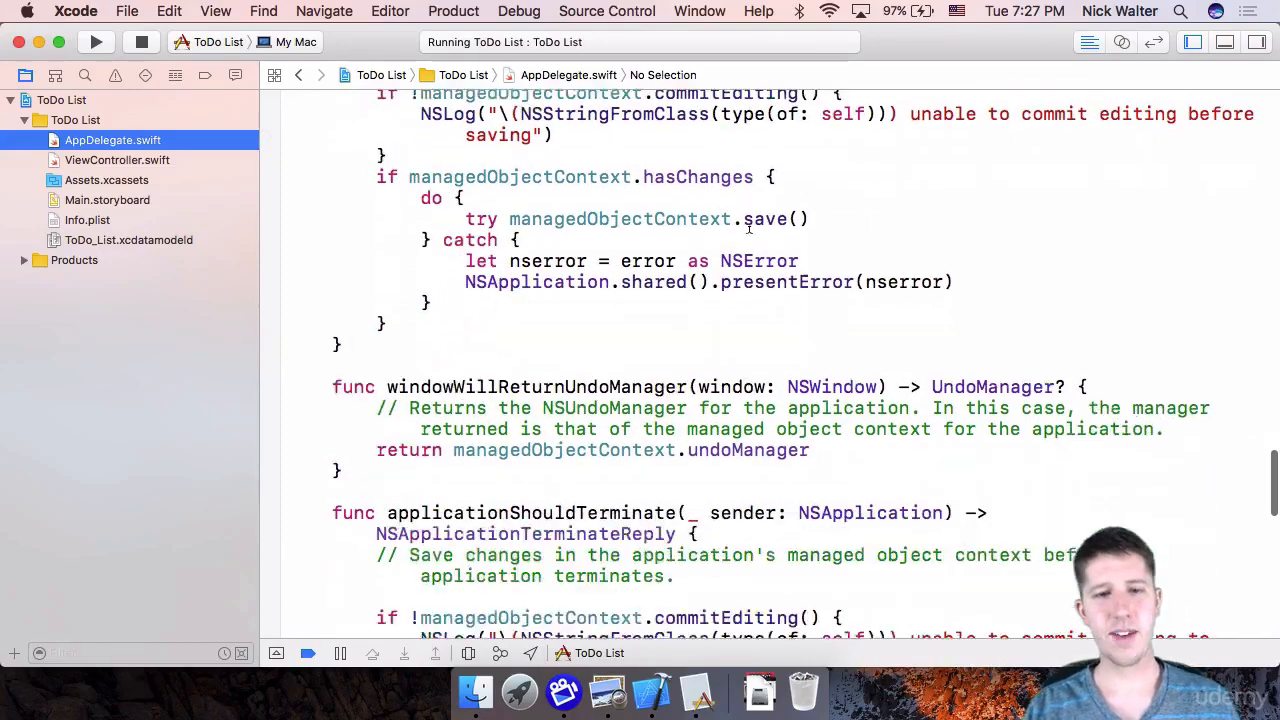
scroll(down, 3)
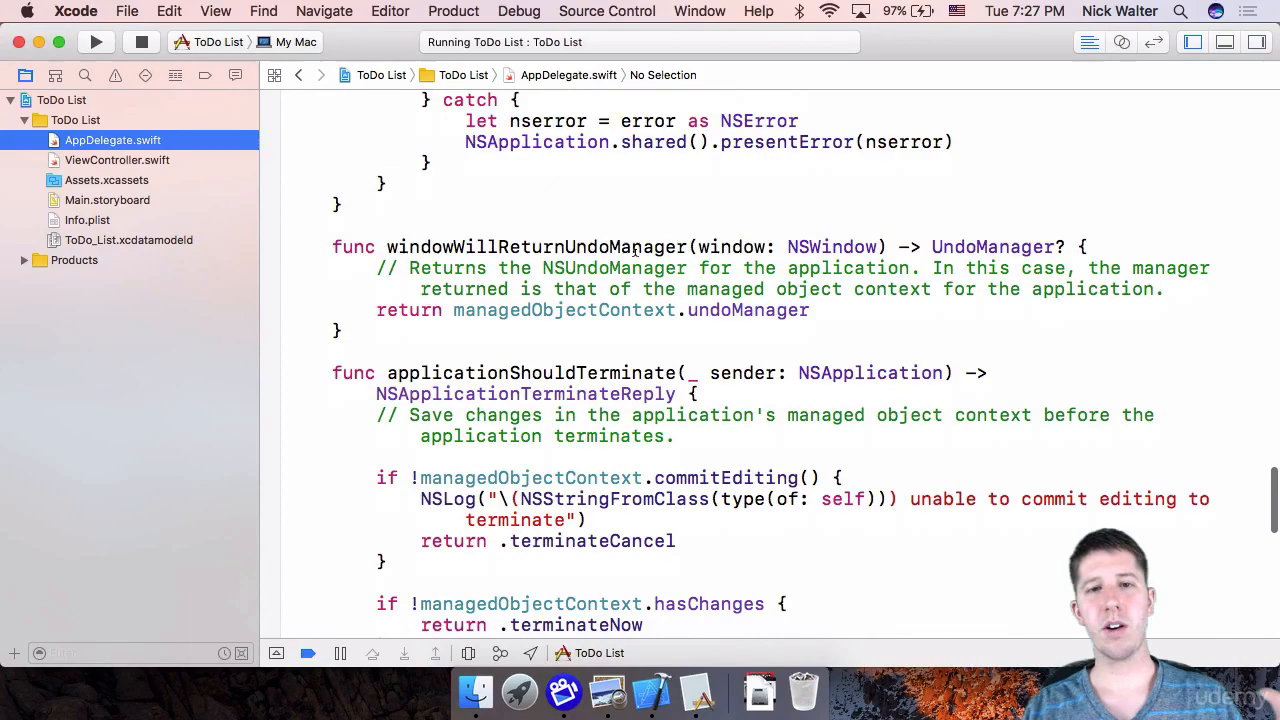
scroll(down, 3)
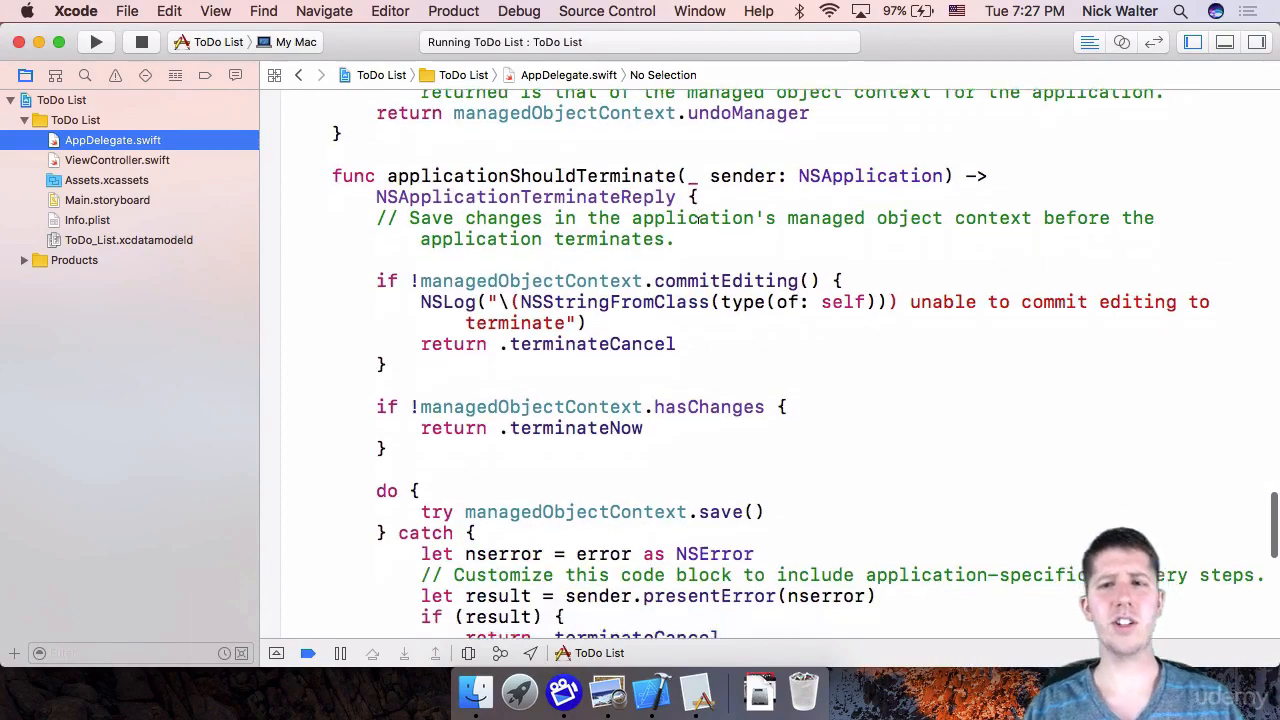
scroll(down, 3)
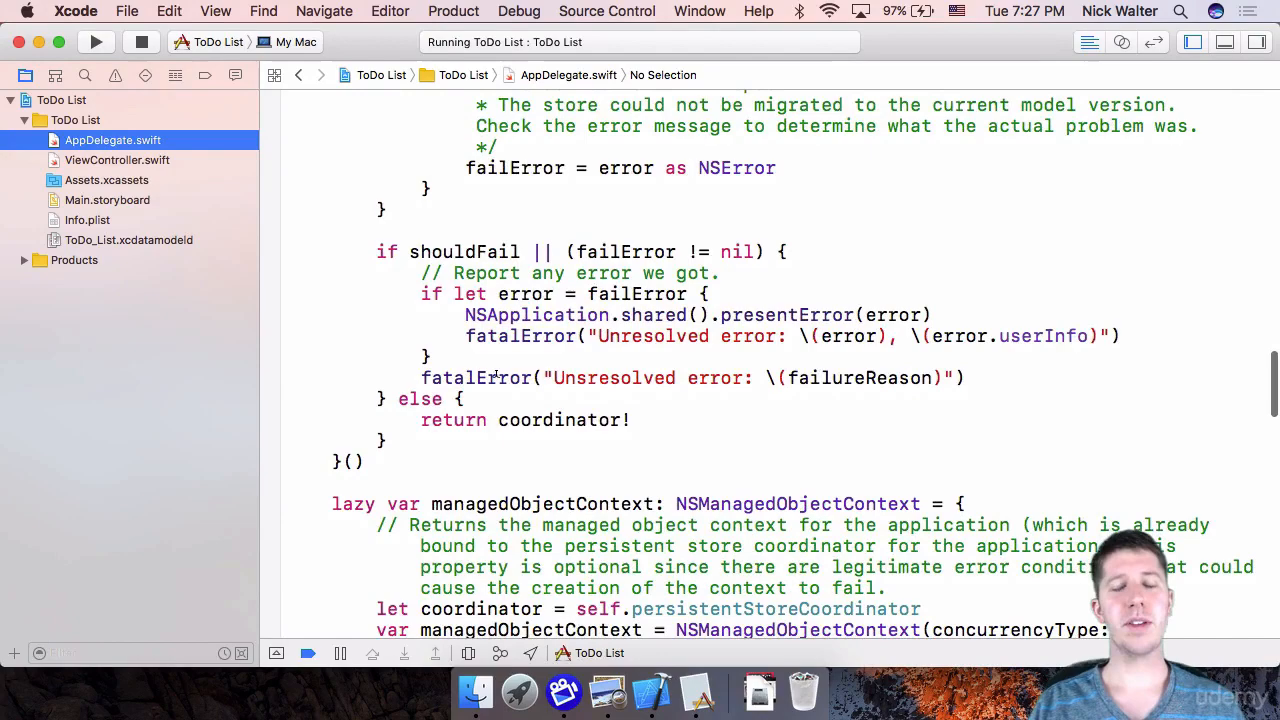
scroll(down, 3)
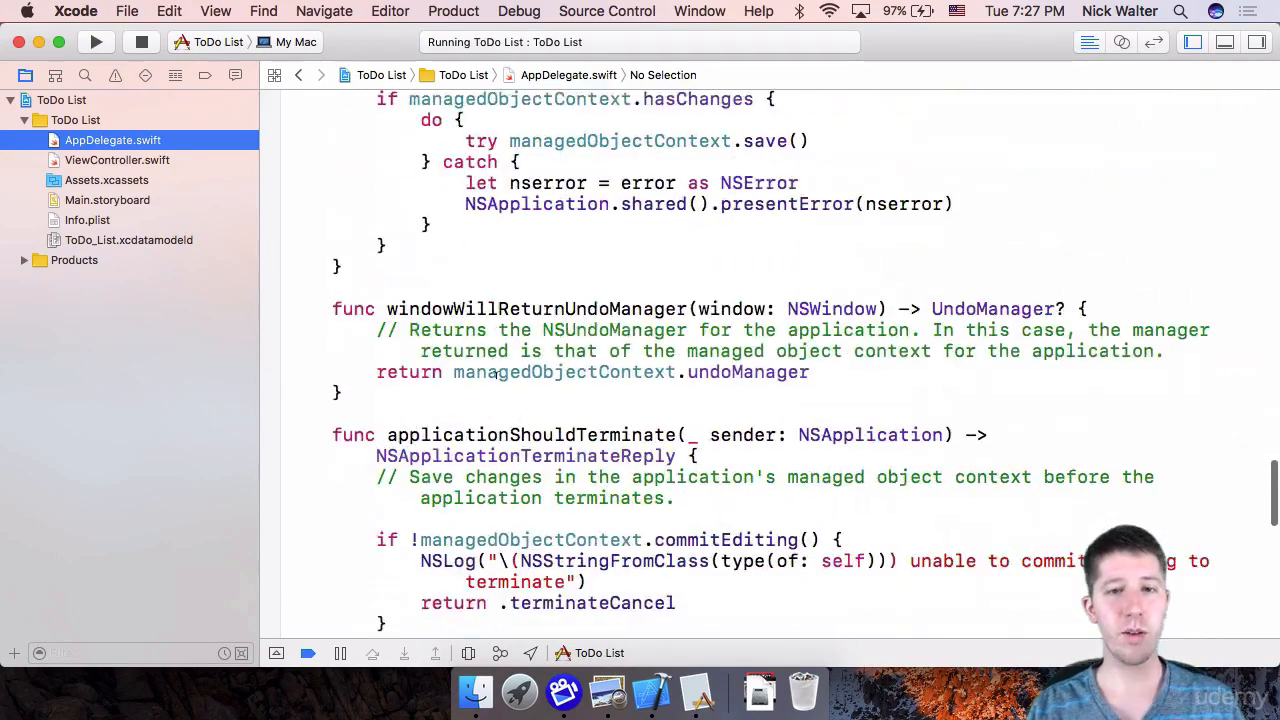
scroll(down, 3)
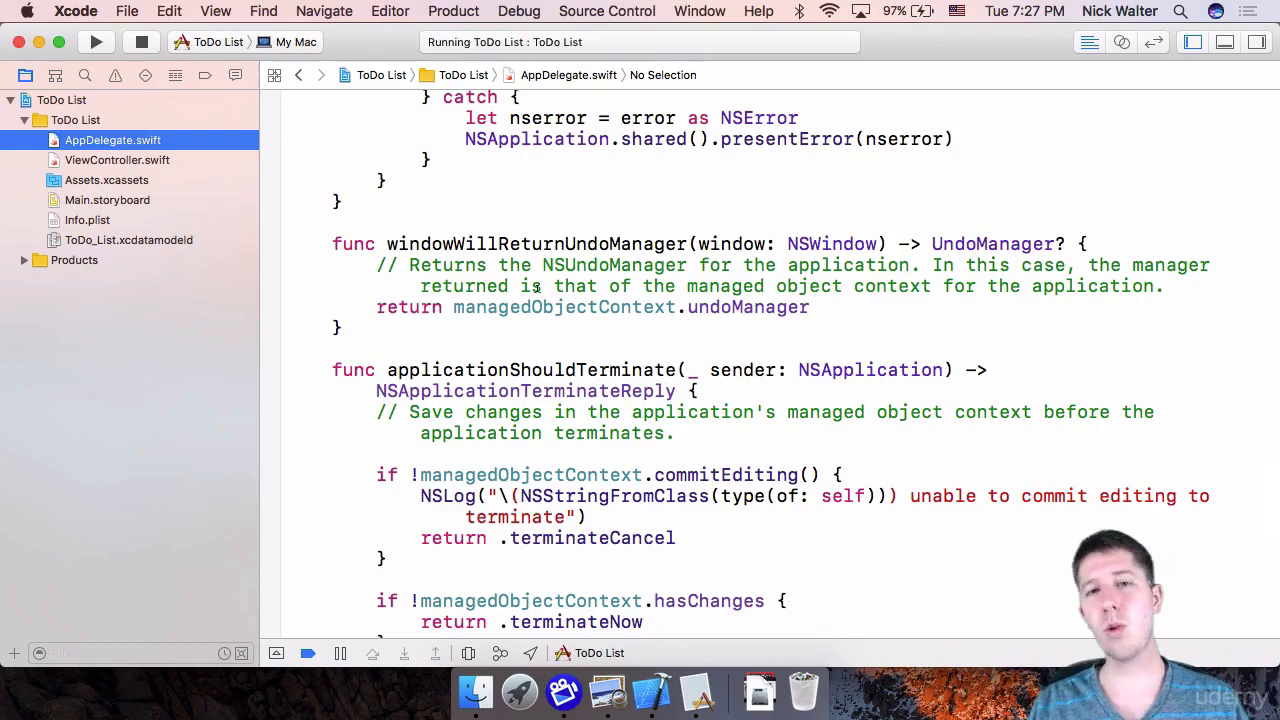
scroll(up, 3)
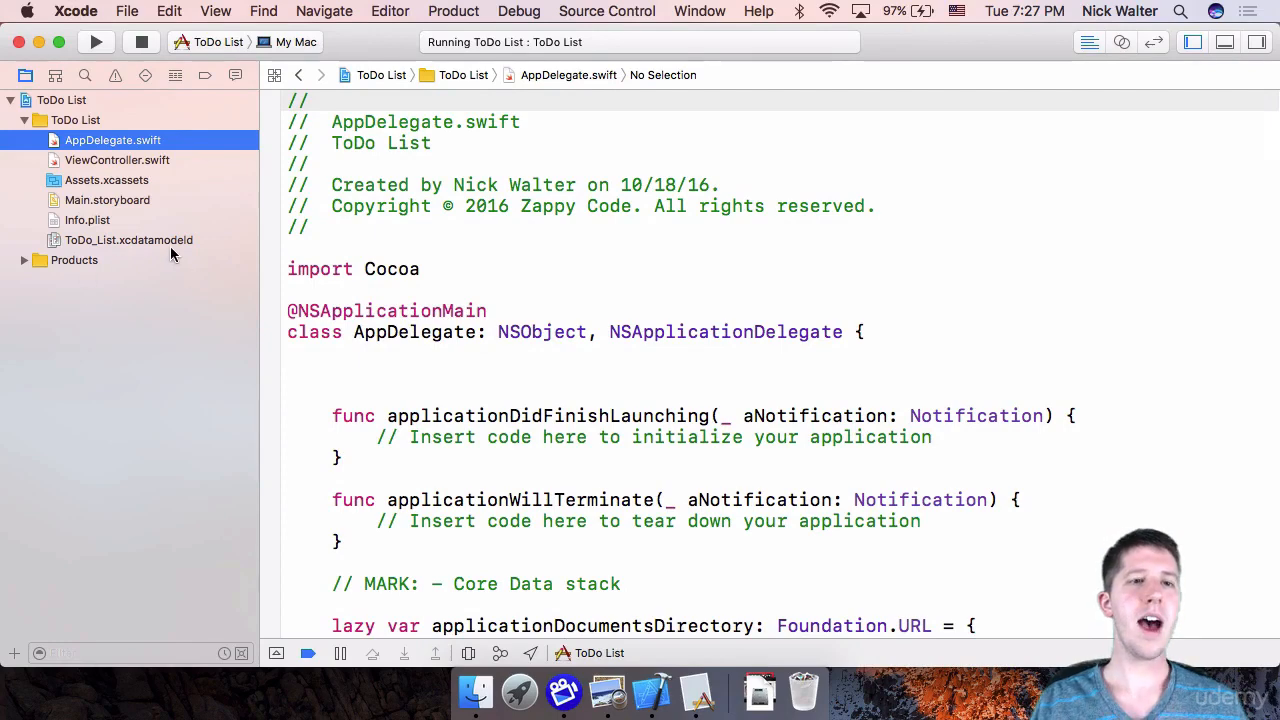
mouse_move(125, 263)
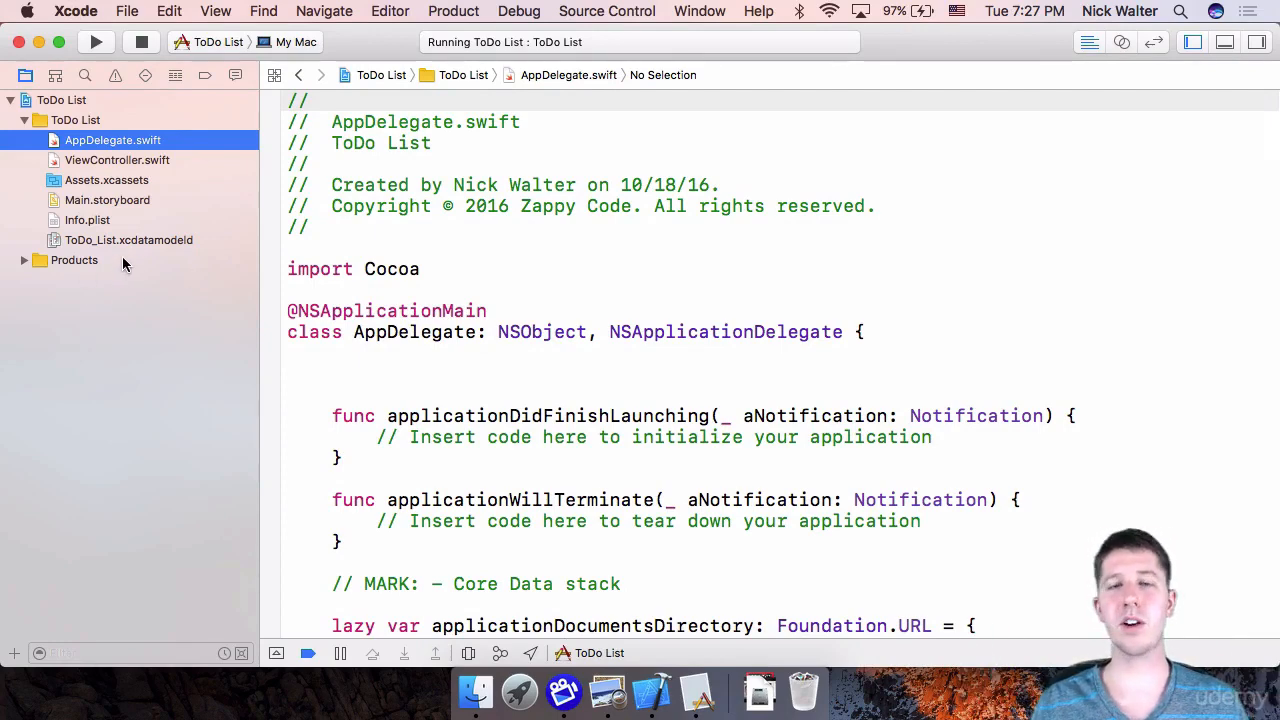
Step: Show ViewController.swift with its NSViewController class and empty viewDidLoad
click(117, 160)
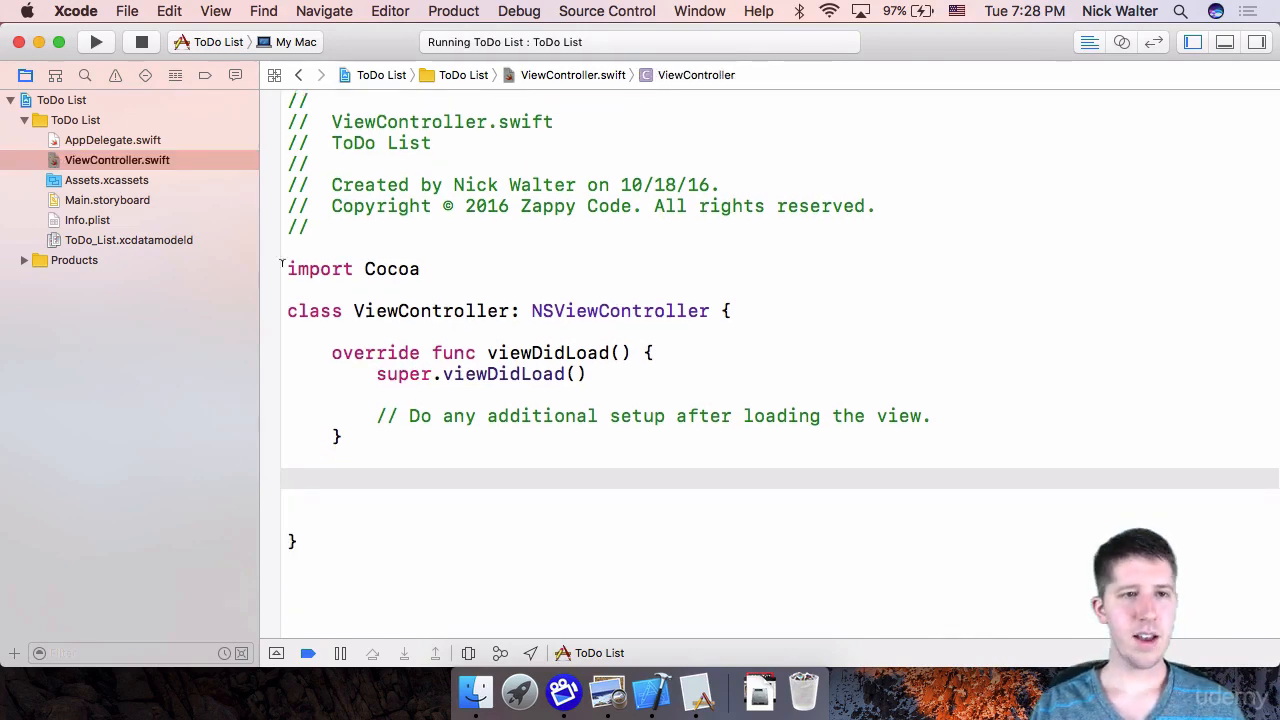
click(117, 160)
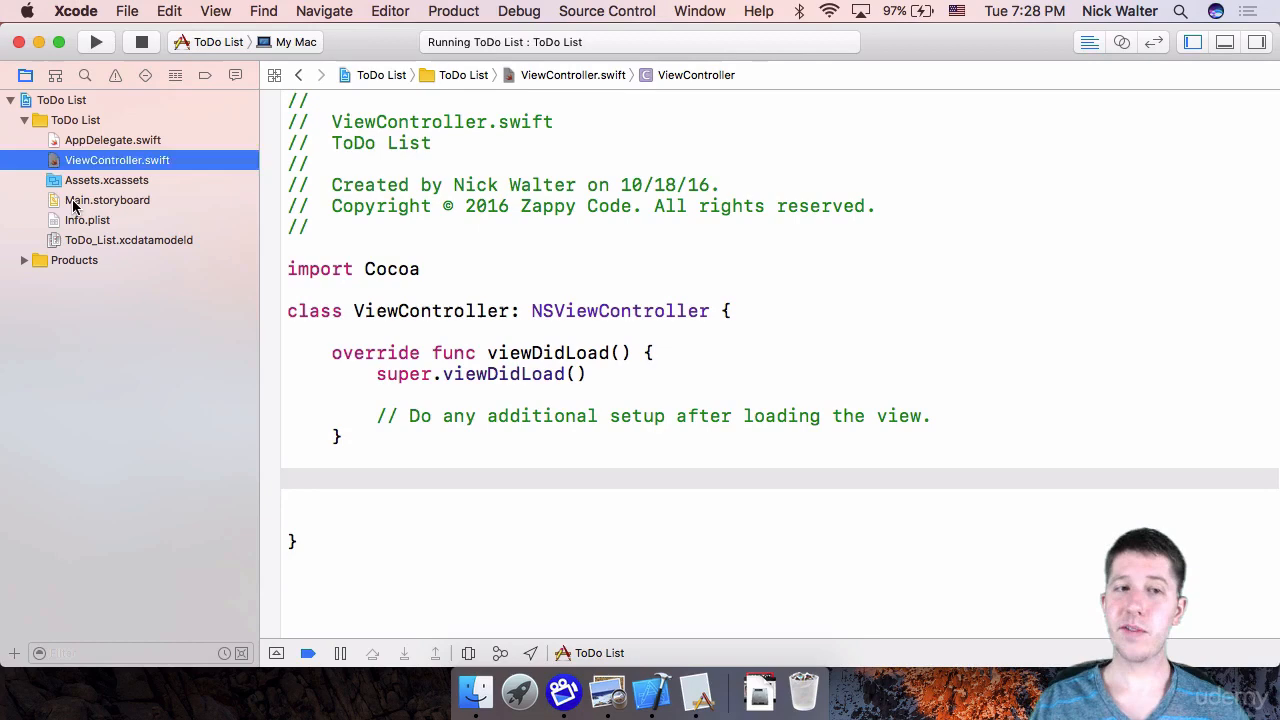
Step: Open Main.storyboard, expand the File and Edit menus, and select the Window
click(107, 200)
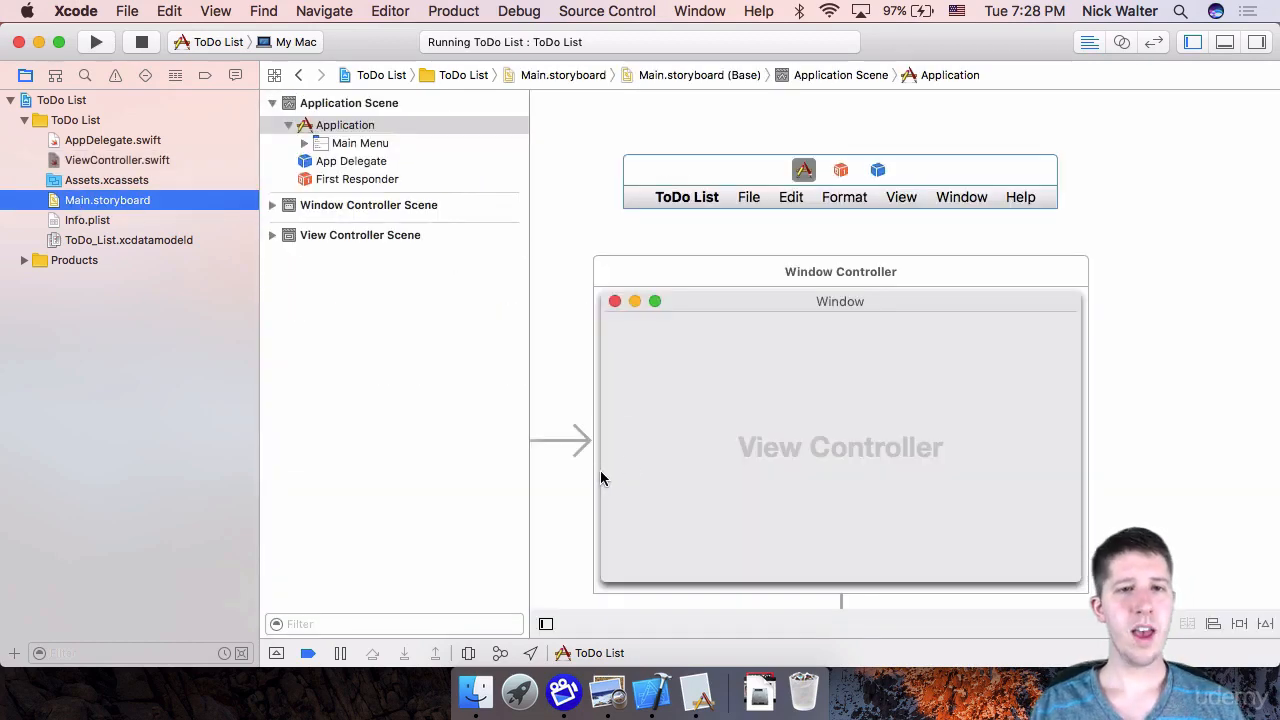
scroll(down, 3)
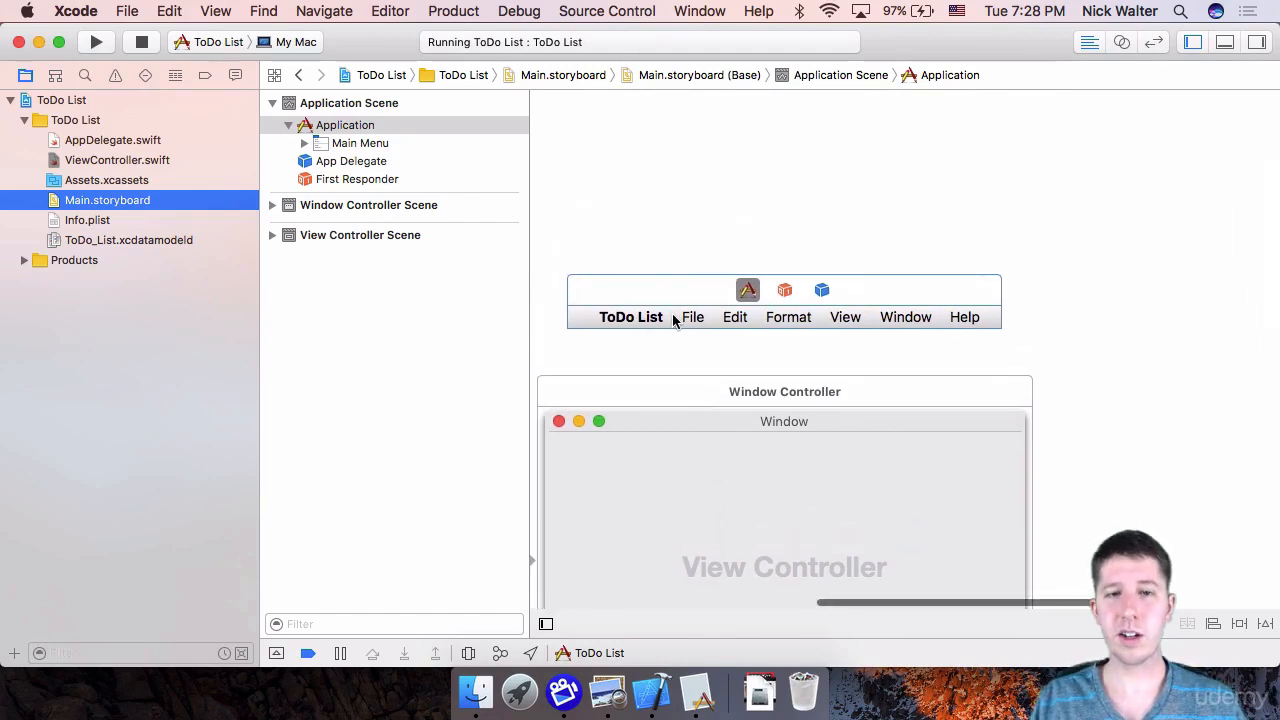
click(692, 317)
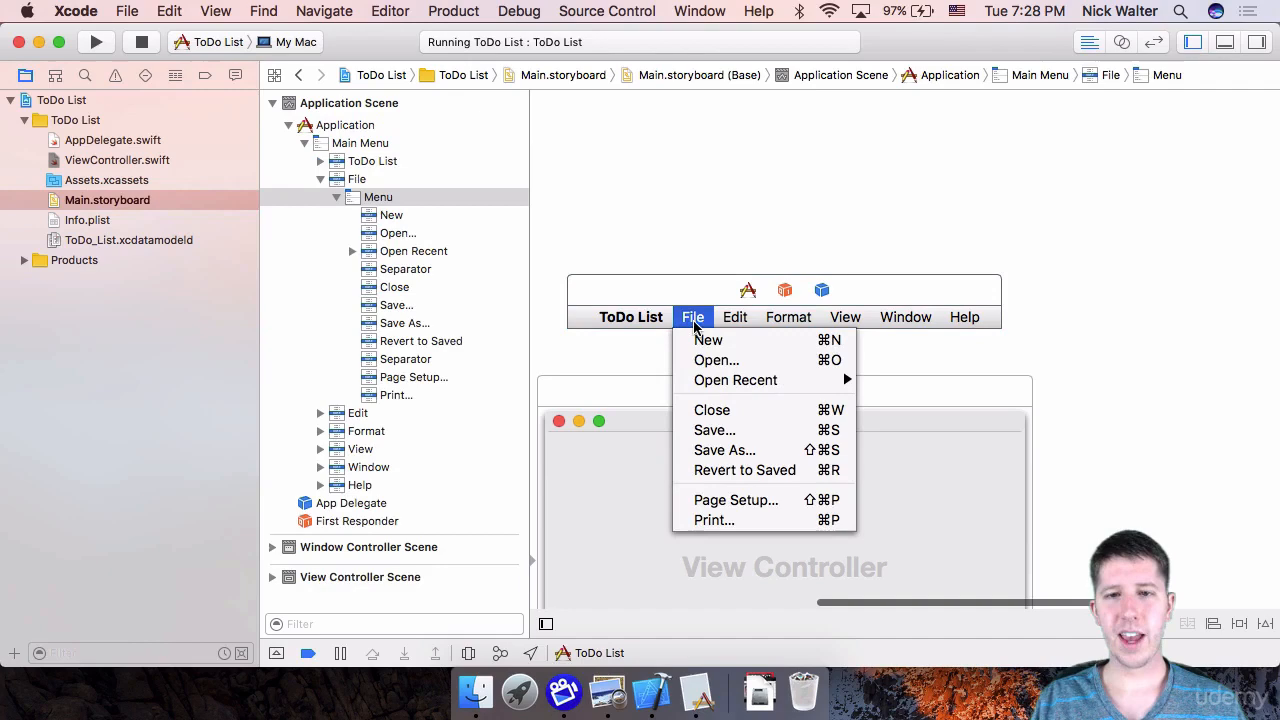
click(735, 317)
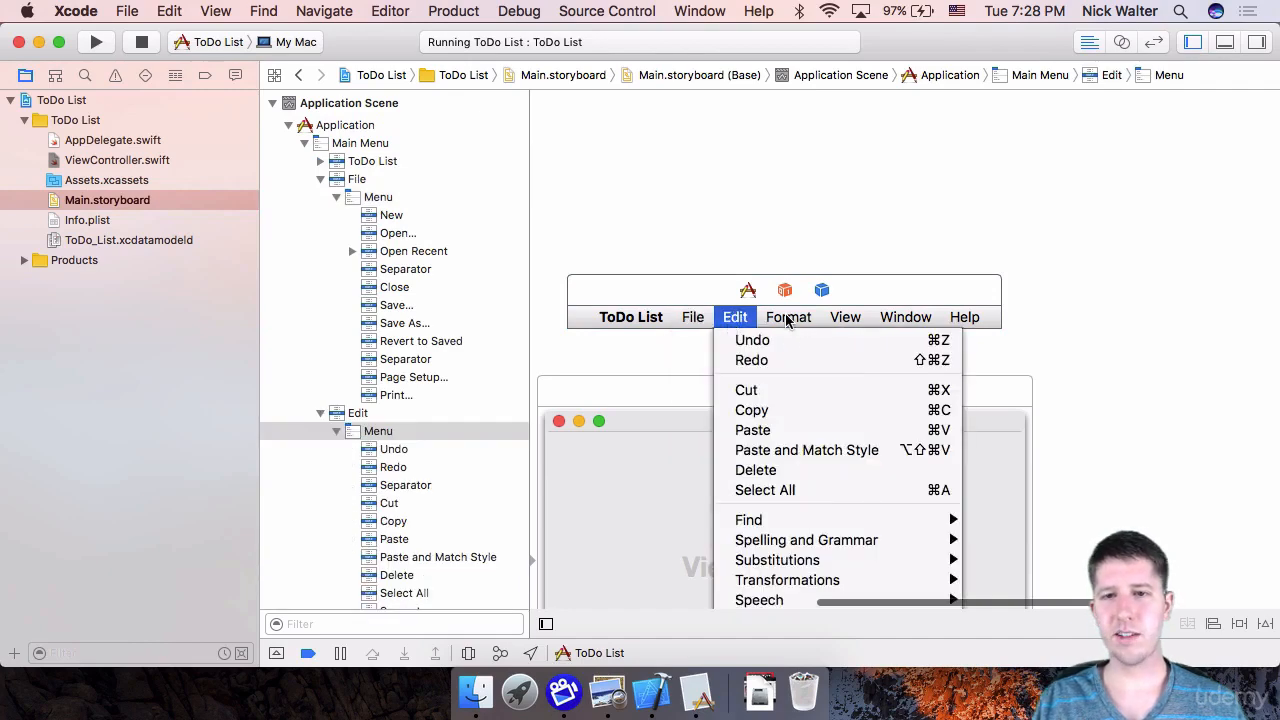
click(905, 317)
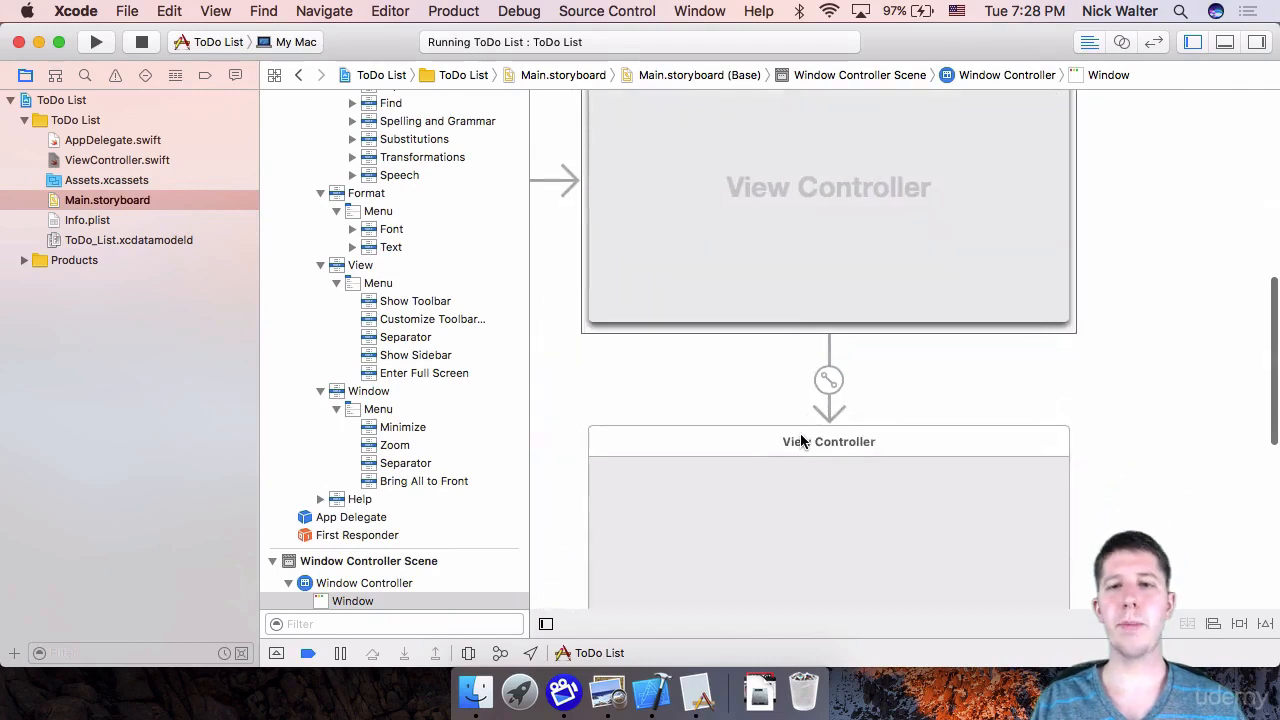
click(987, 109)
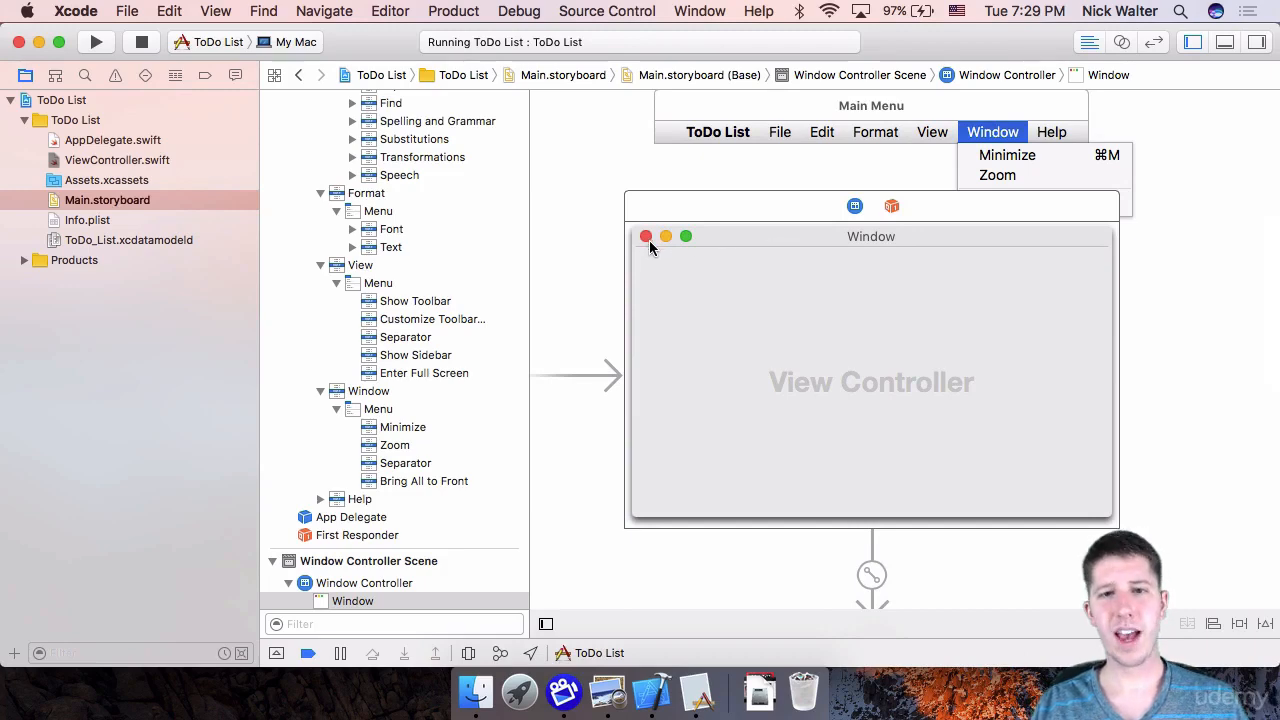
mouse_move(695, 248)
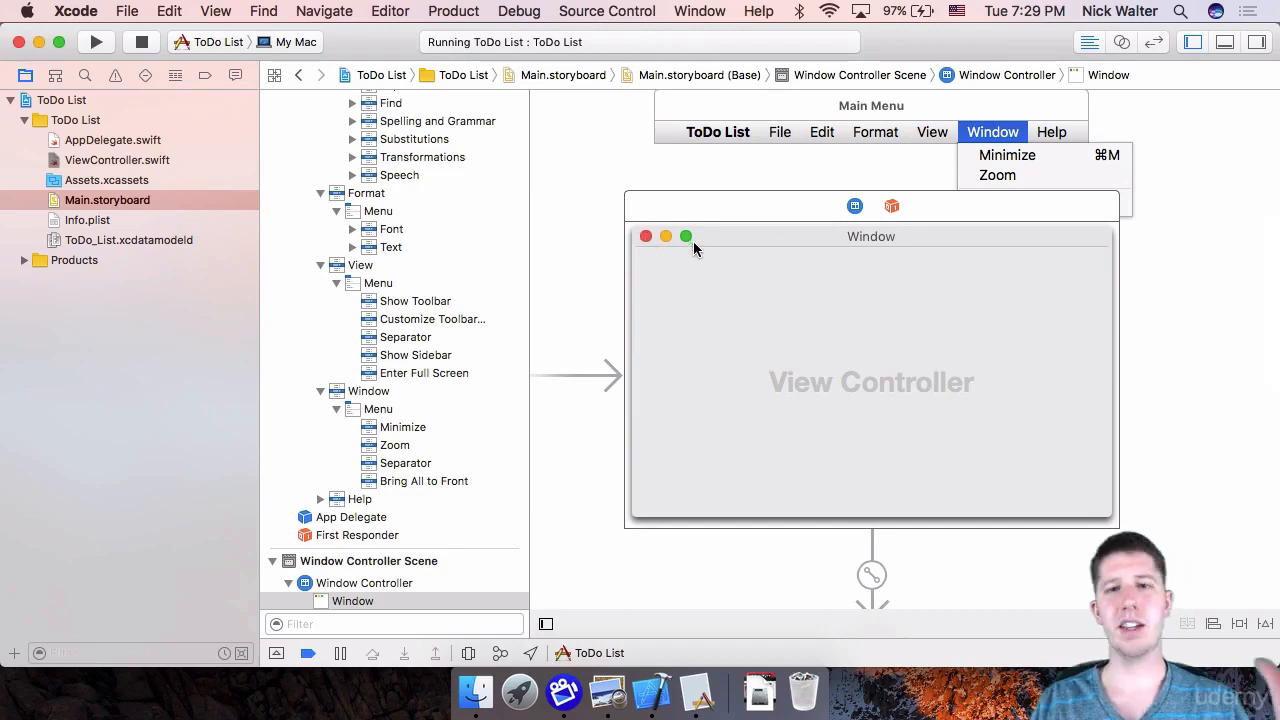
scroll(down, 3)
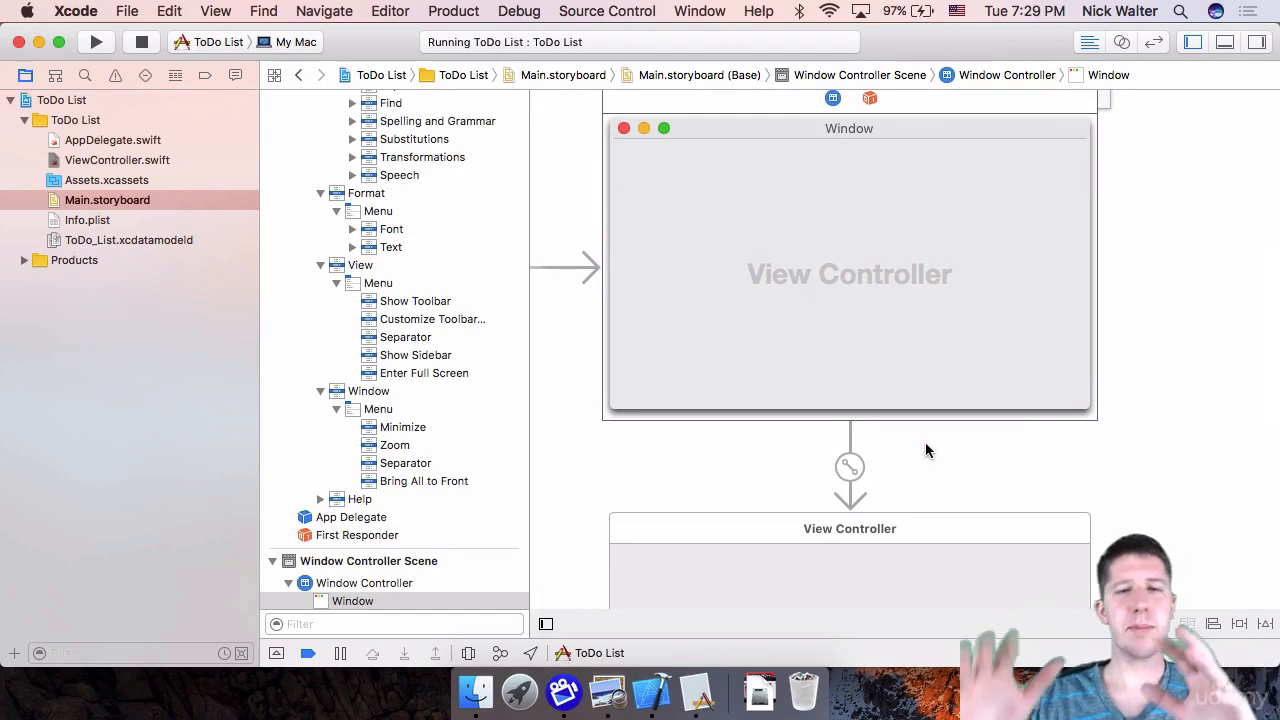
click(982, 125)
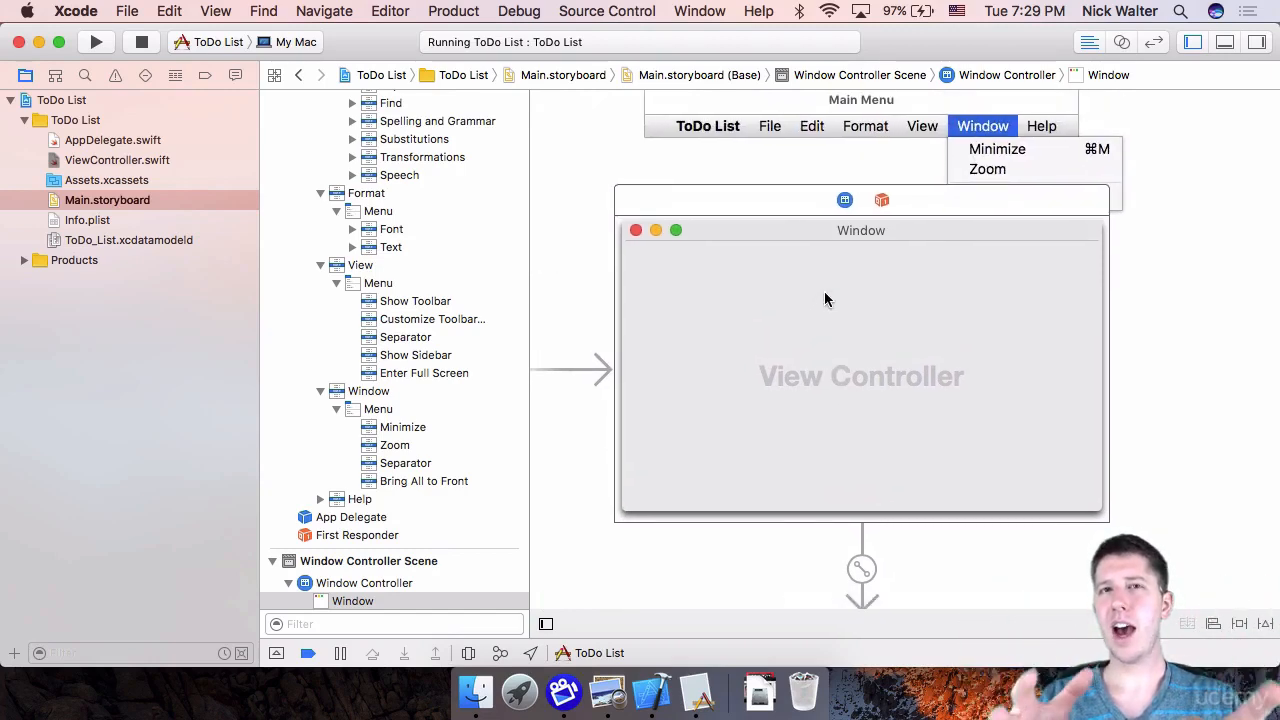
mouse_move(837, 351)
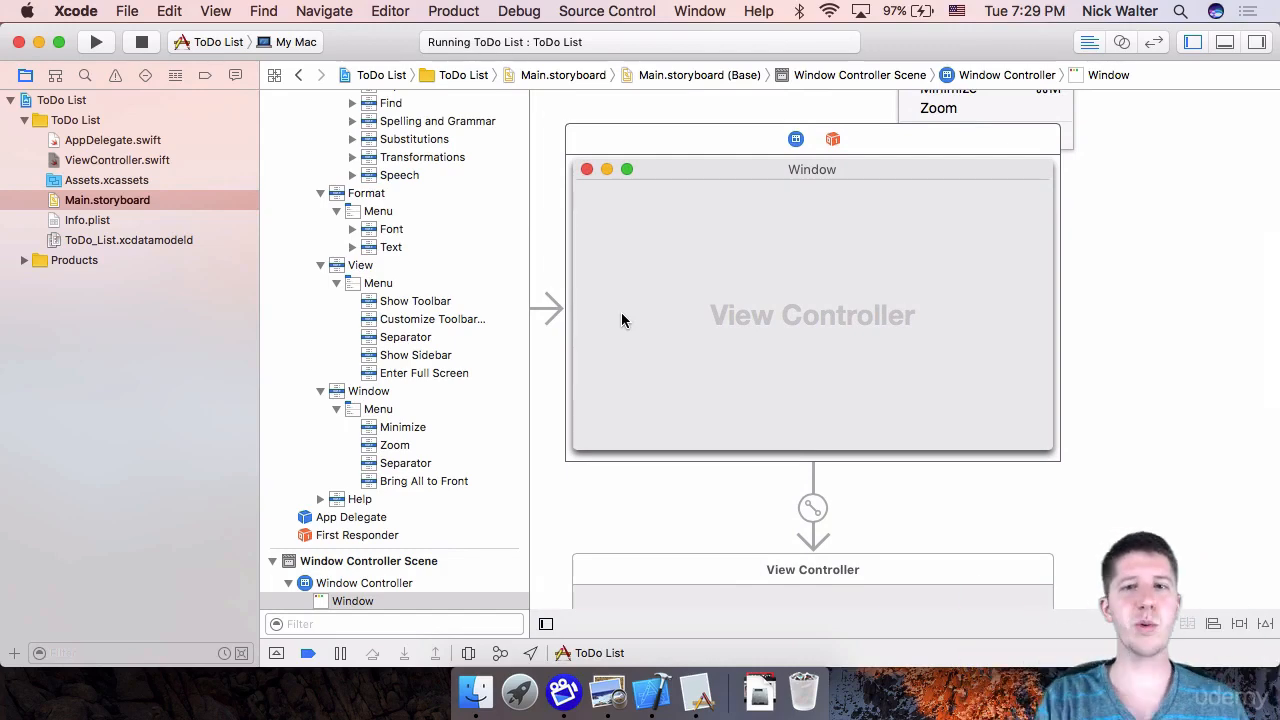
mouse_move(793, 201)
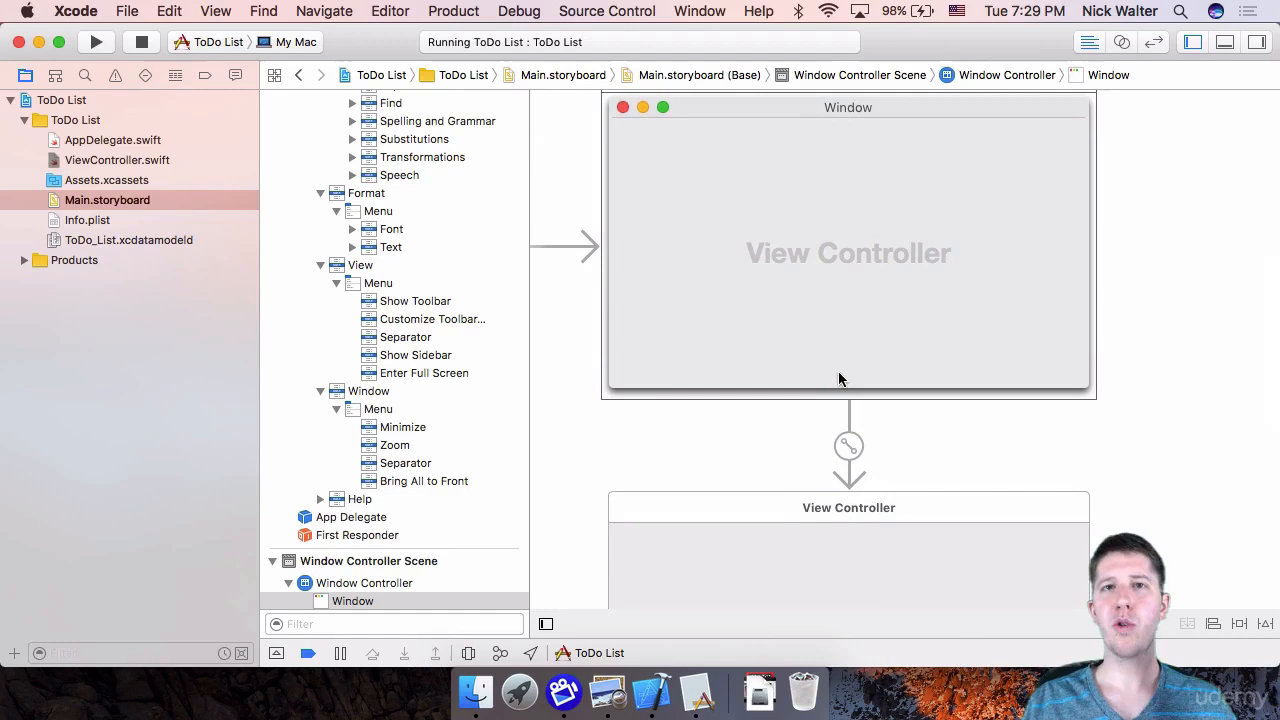
mouse_move(737, 452)
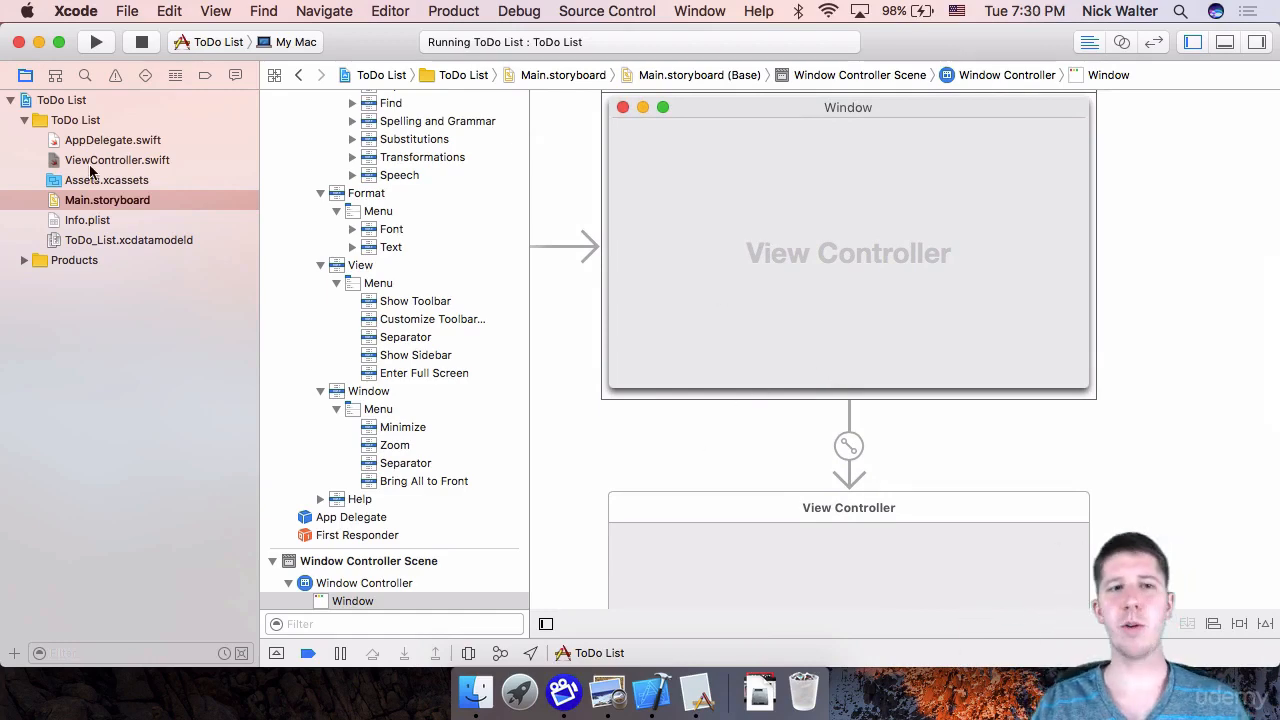
Step: Switch from AppDelegate.swift to the empty ToDo_List.xcdatamodeld model editor
click(112, 140)
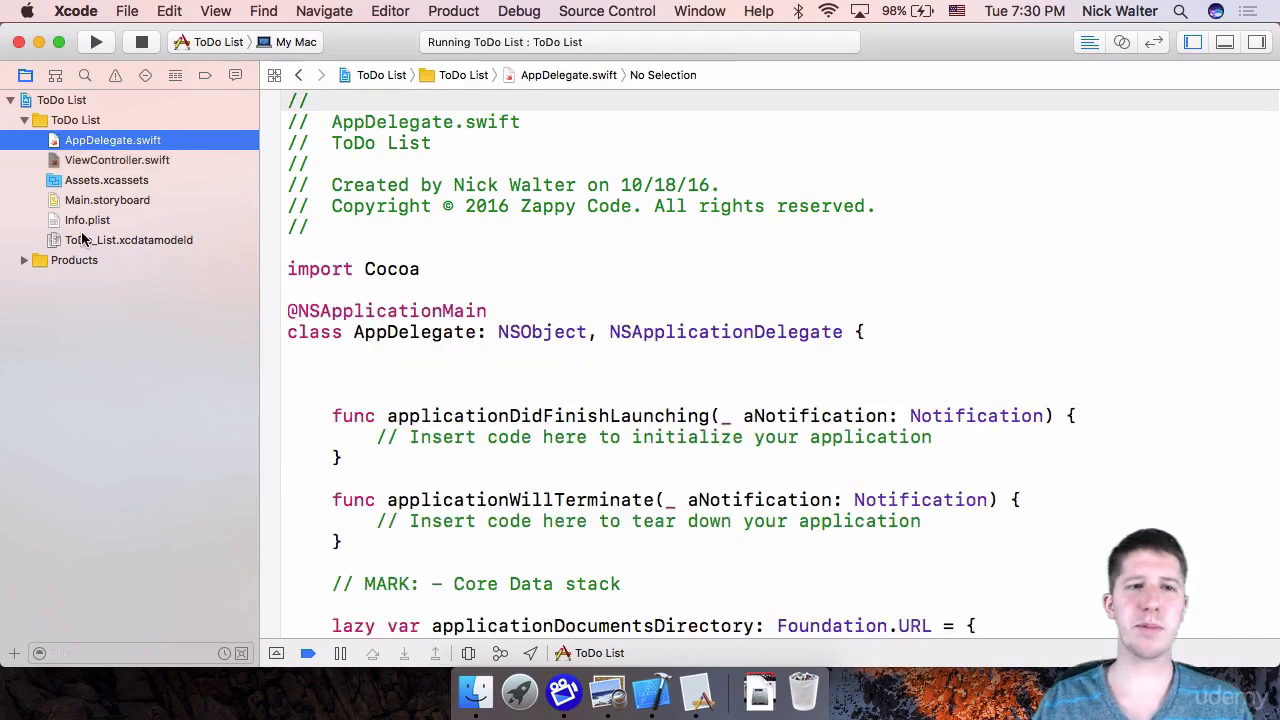
click(128, 240)
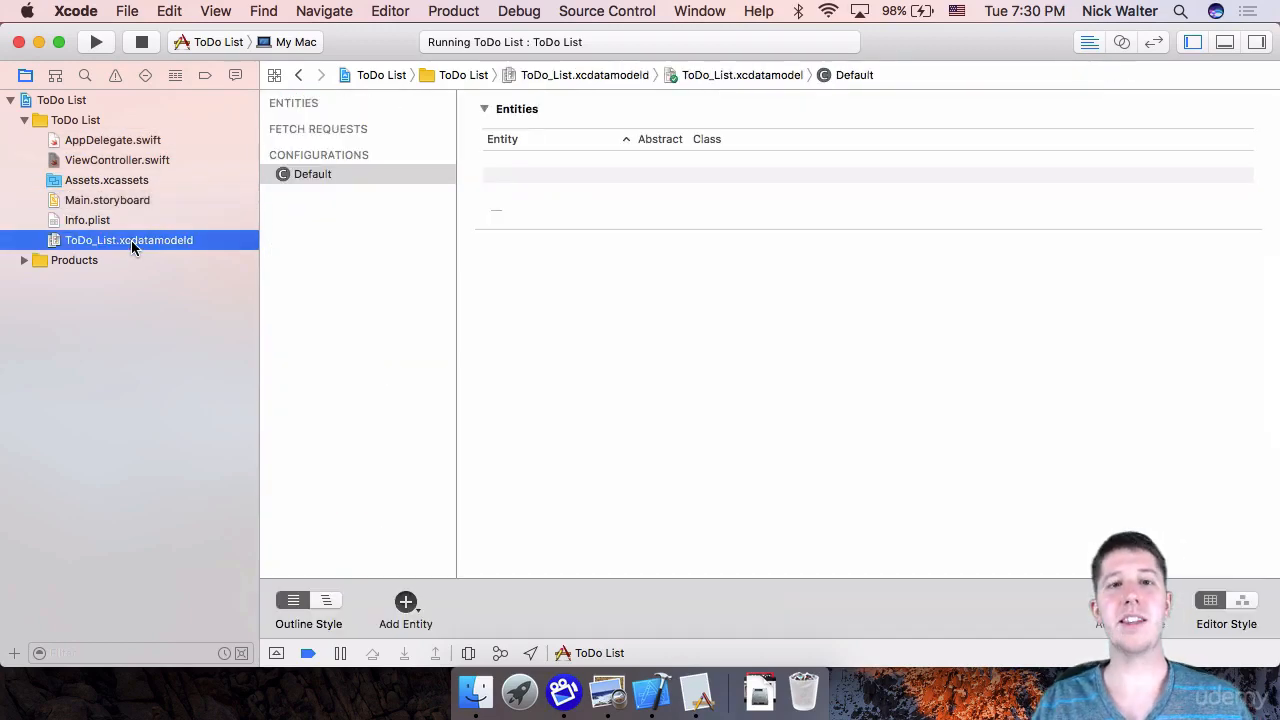